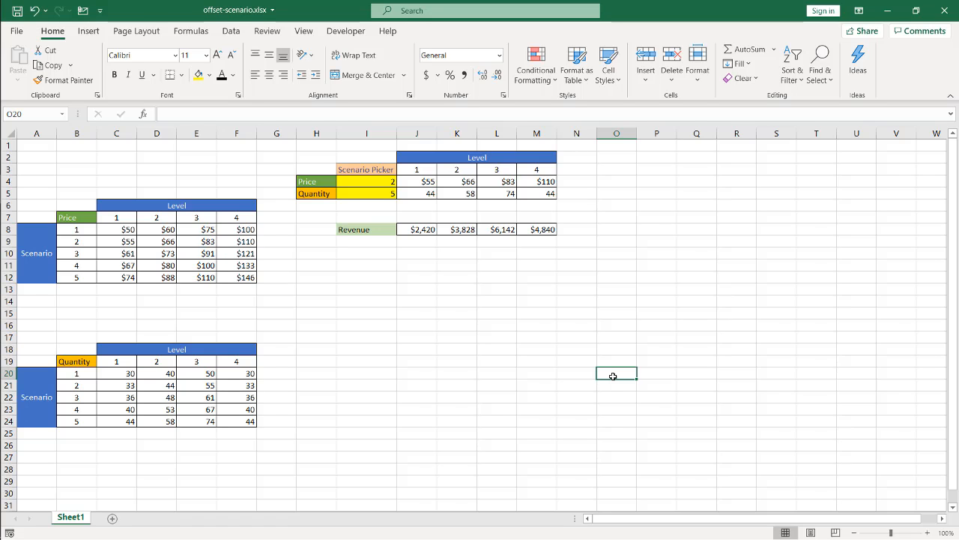
{"action": "mouse_move", "coordinate": [224, 198]}
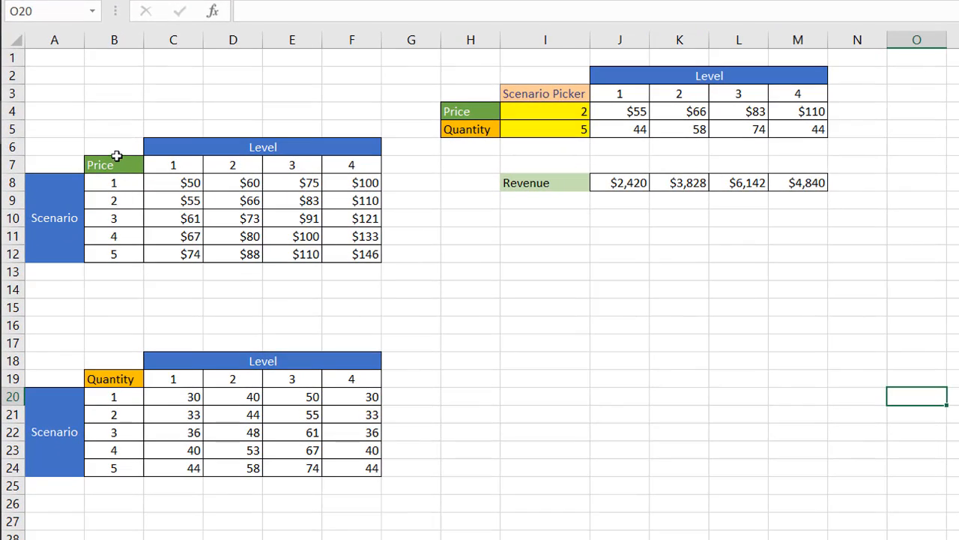
{"action": "mouse_move", "coordinate": [179, 163]}
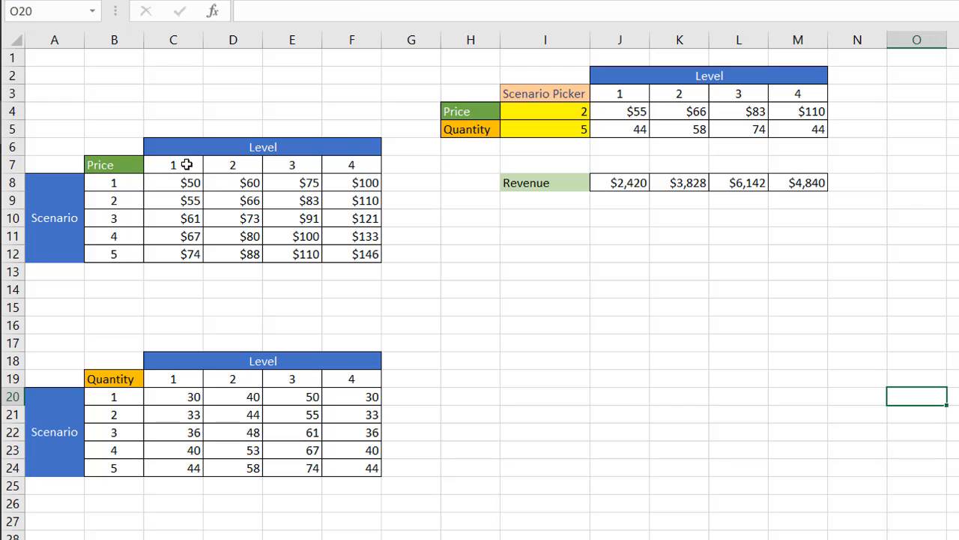
{"action": "mouse_move", "coordinate": [135, 384]}
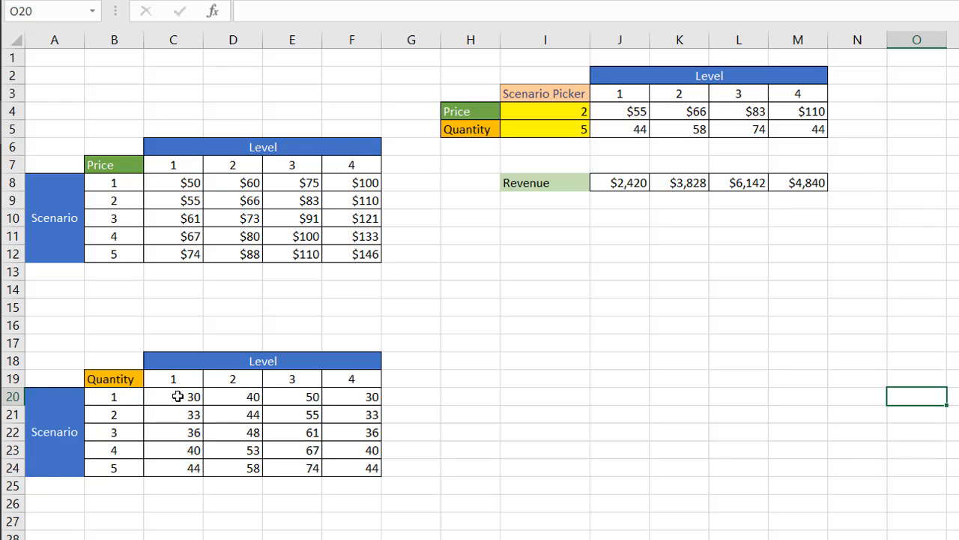
{"action": "mouse_move", "coordinate": [129, 395]}
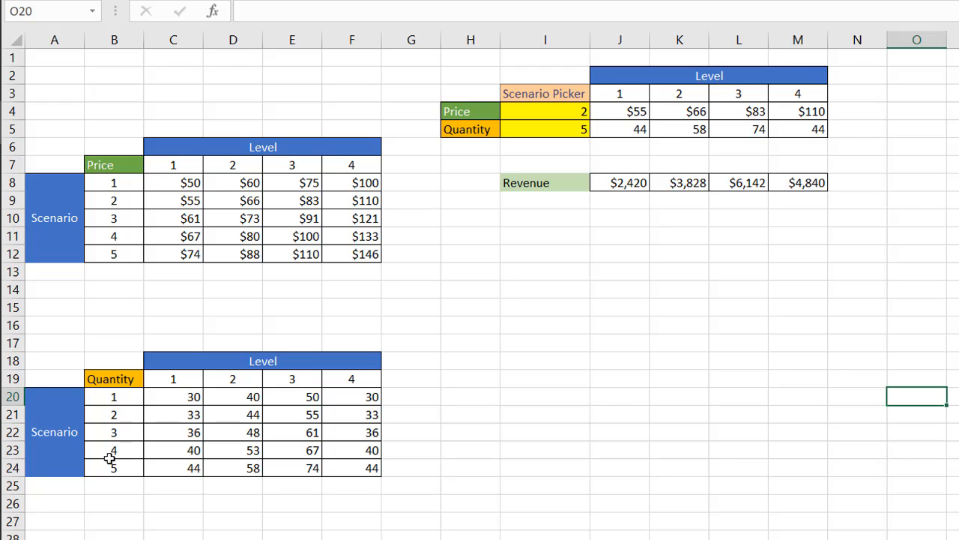
{"action": "mouse_move", "coordinate": [335, 362]}
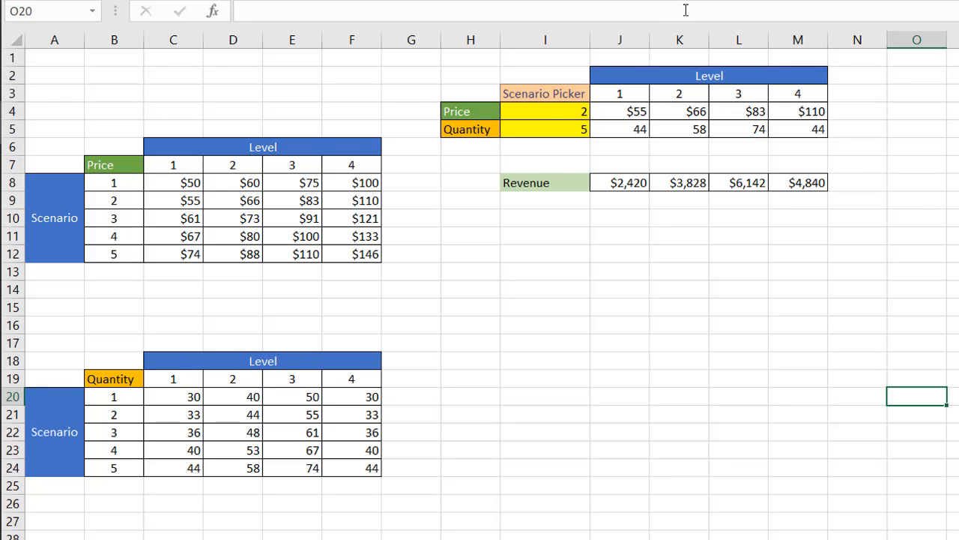
Set the Price scenario picker in I4 to 1
{"action": "left_click", "coordinate": [546, 111]}
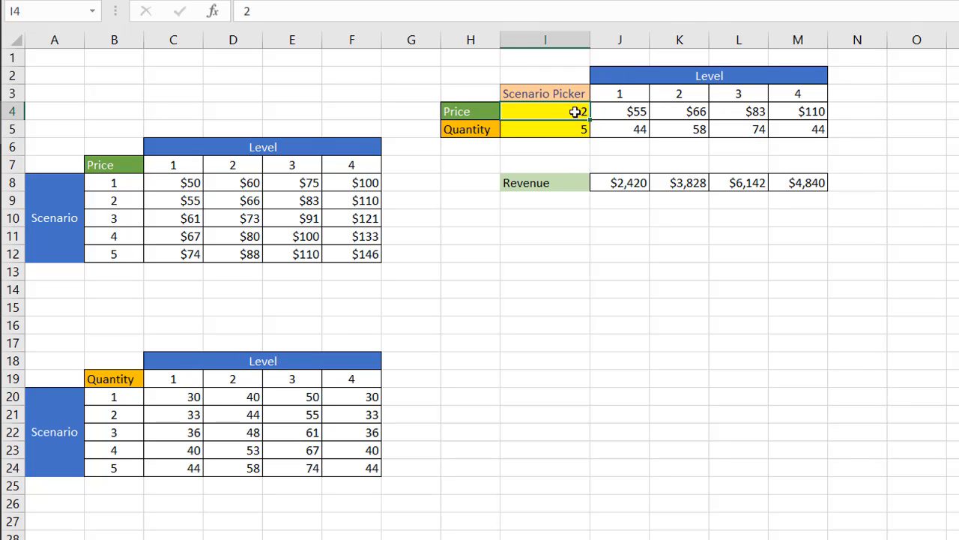
{"action": "type", "text": "1"}
{"action": "left_click", "coordinate": [546, 129]}
{"action": "type", "text": "4"}
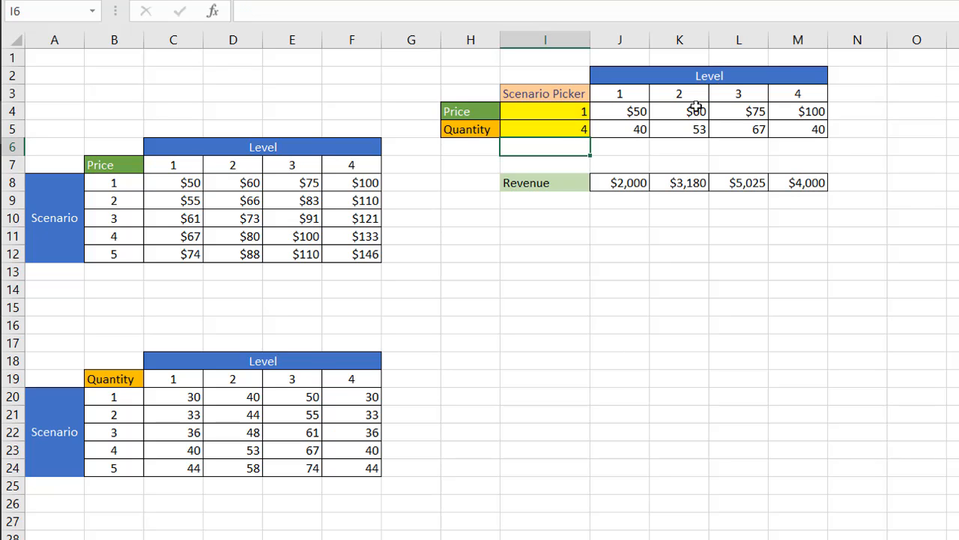
{"action": "mouse_move", "coordinate": [702, 369]}
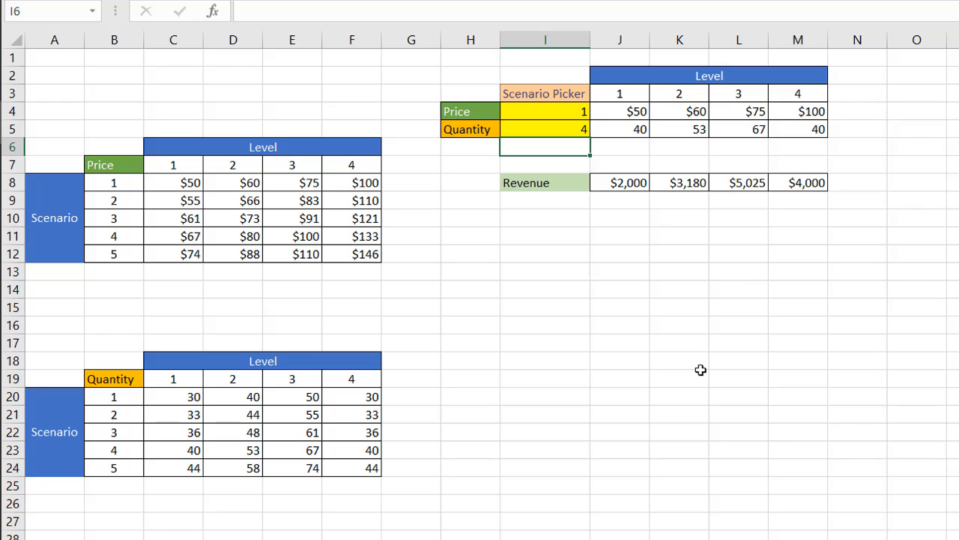
{"action": "mouse_move", "coordinate": [794, 96]}
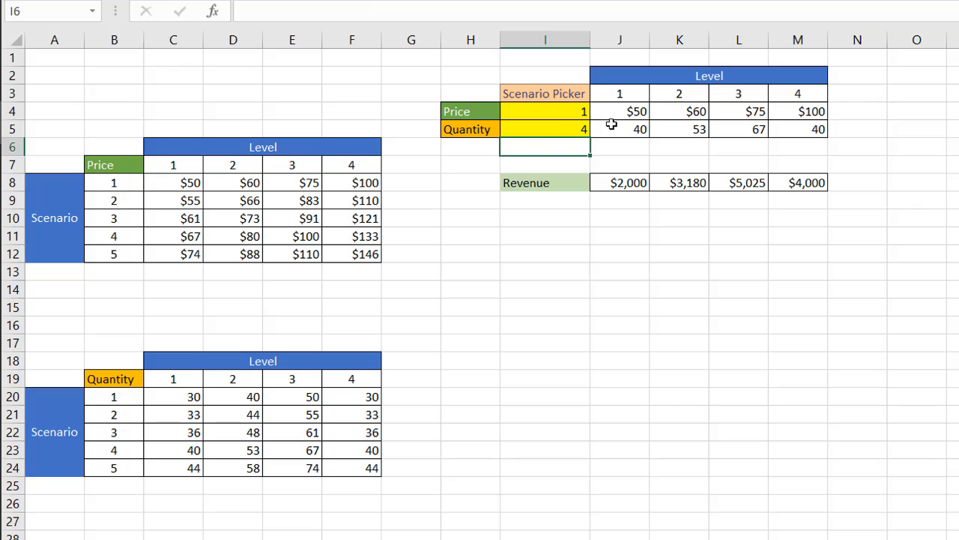
{"action": "mouse_move", "coordinate": [186, 452]}
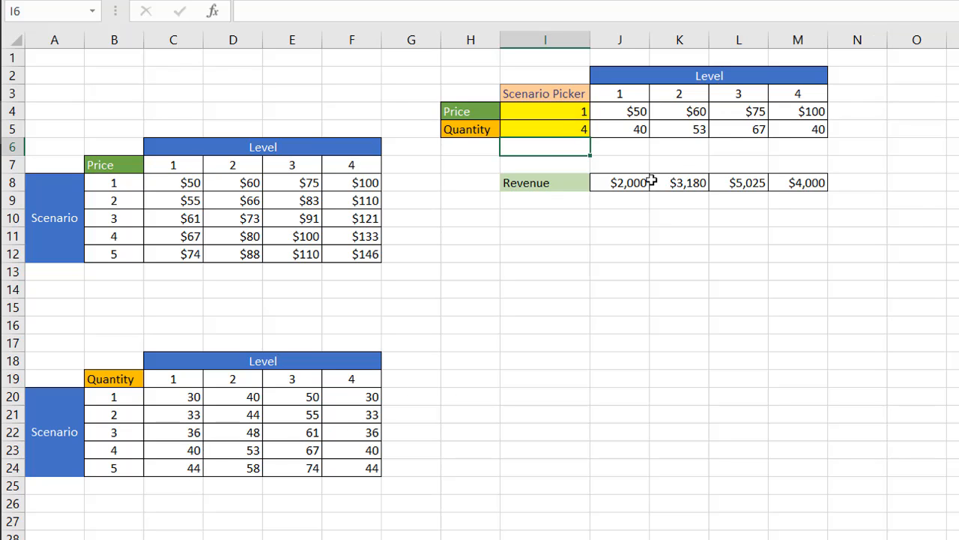
{"action": "mouse_move", "coordinate": [882, 239]}
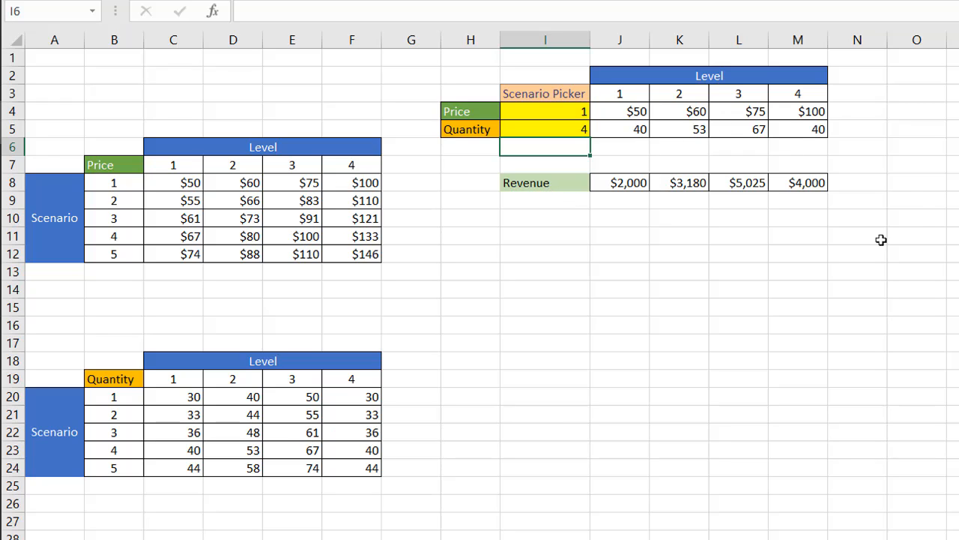
{"action": "mouse_move", "coordinate": [885, 246]}
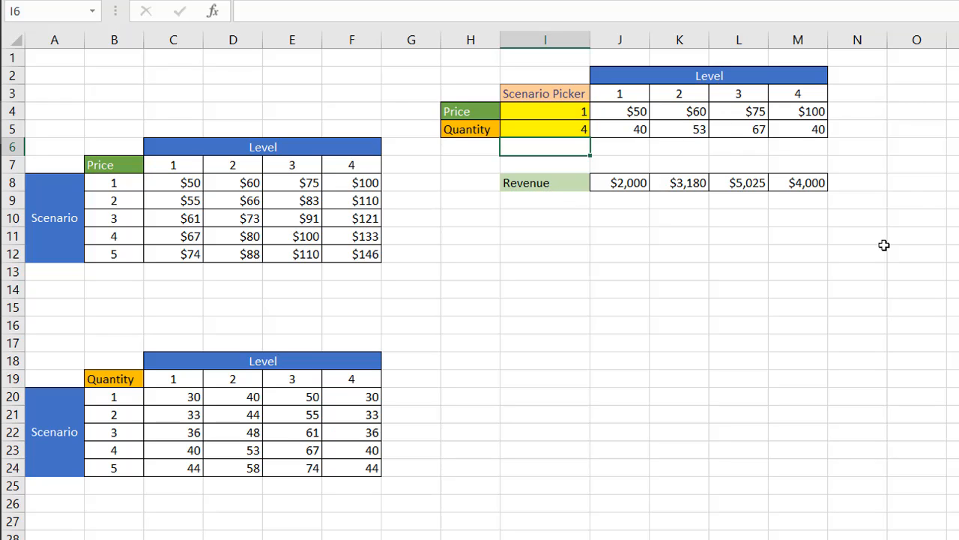
{"action": "mouse_move", "coordinate": [480, 117]}
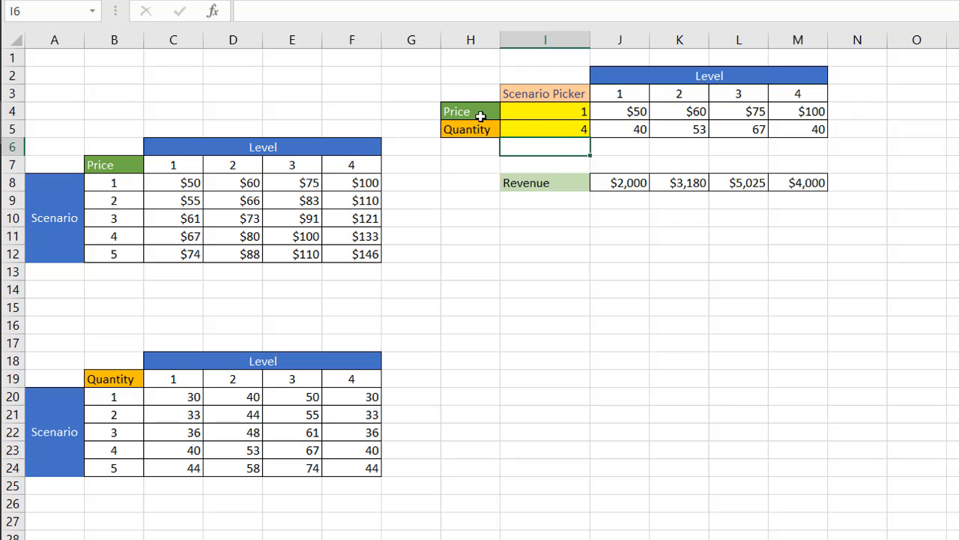
{"action": "mouse_move", "coordinate": [656, 272]}
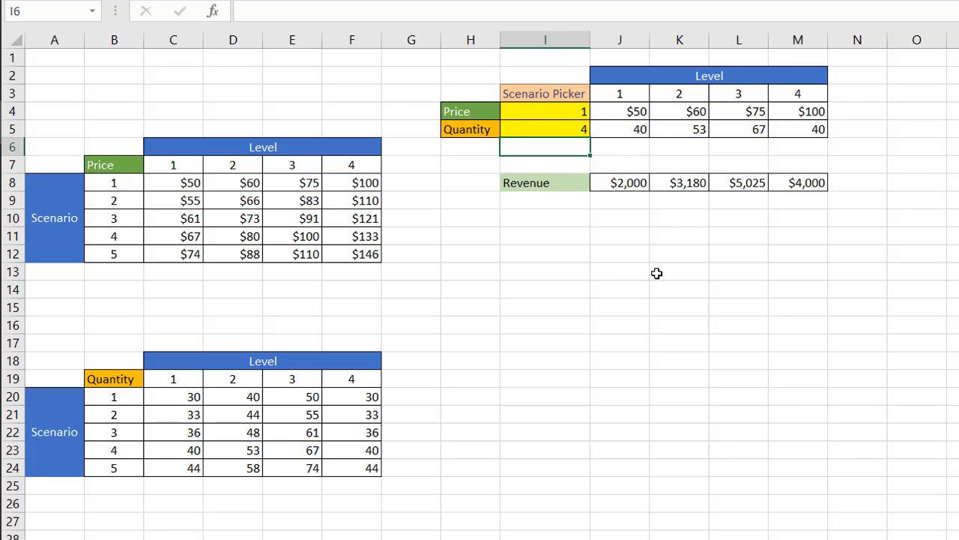
{"action": "mouse_move", "coordinate": [659, 120]}
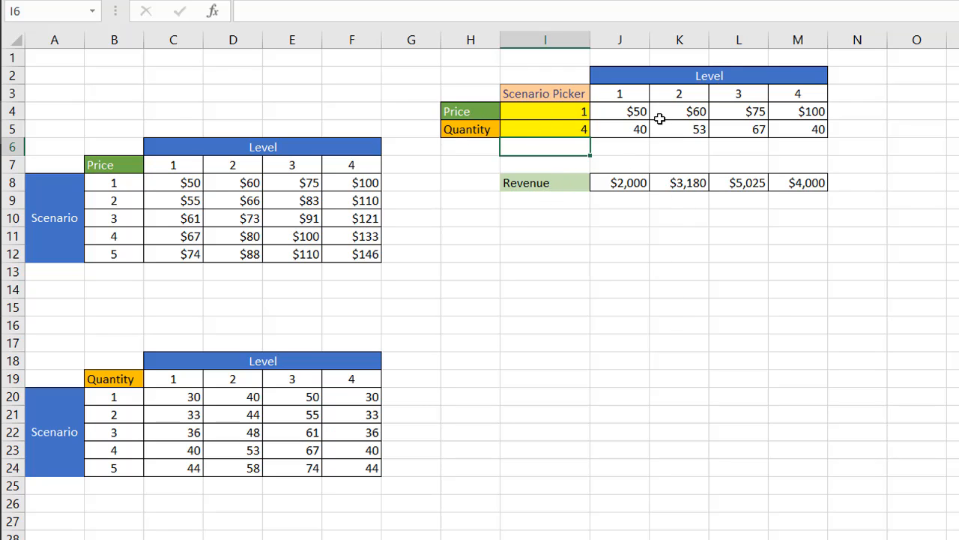
Clear the price and quantity results in J4:M5 so Revenue reads $0
{"action": "left_click", "coordinate": [857, 308]}
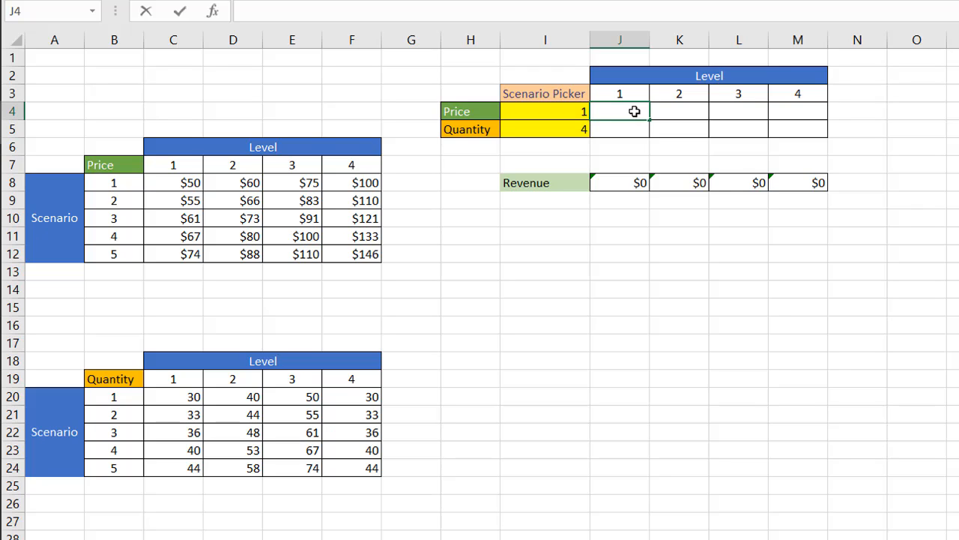
Begin an =OFFSET( formula in the first price cell J4
{"action": "type", "text": "=off"}
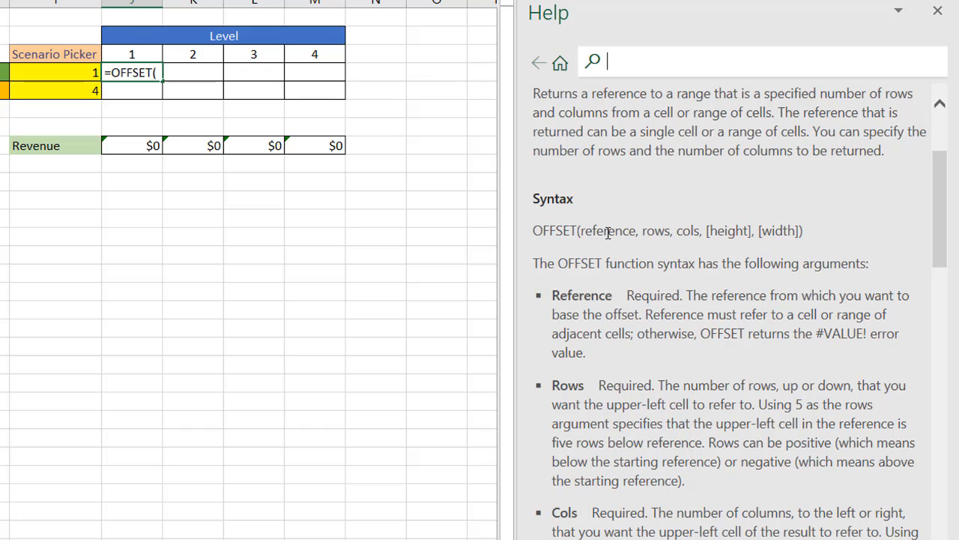
{"action": "mouse_move", "coordinate": [692, 231]}
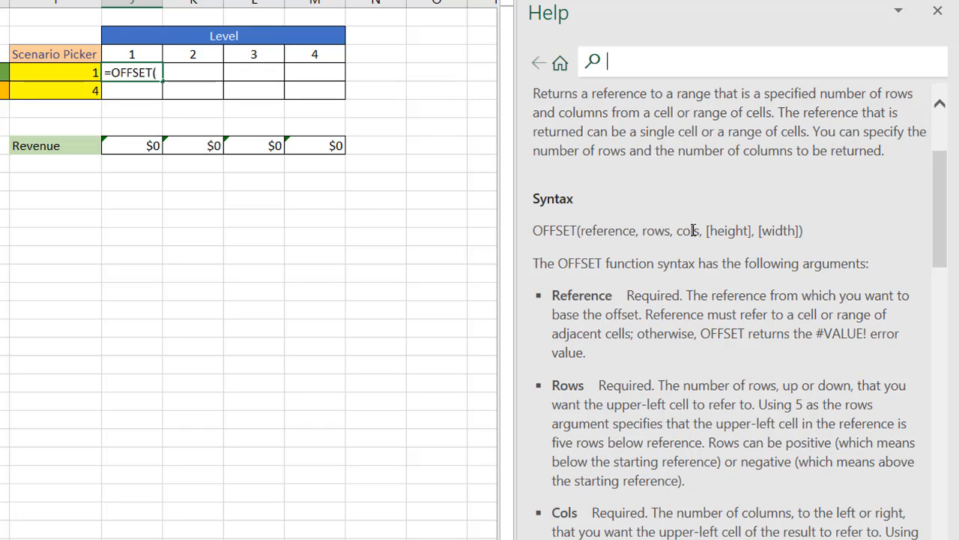
{"action": "mouse_move", "coordinate": [724, 234]}
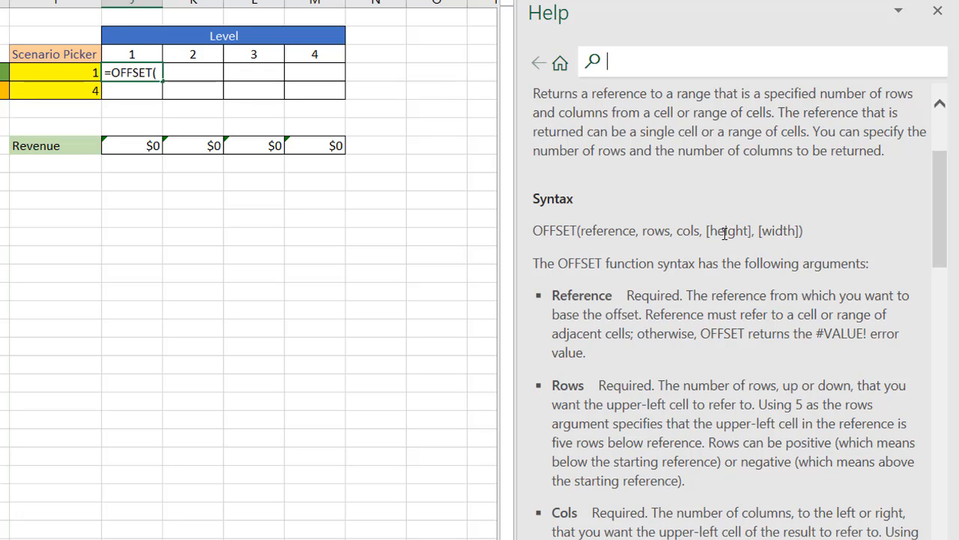
{"action": "mouse_move", "coordinate": [771, 231]}
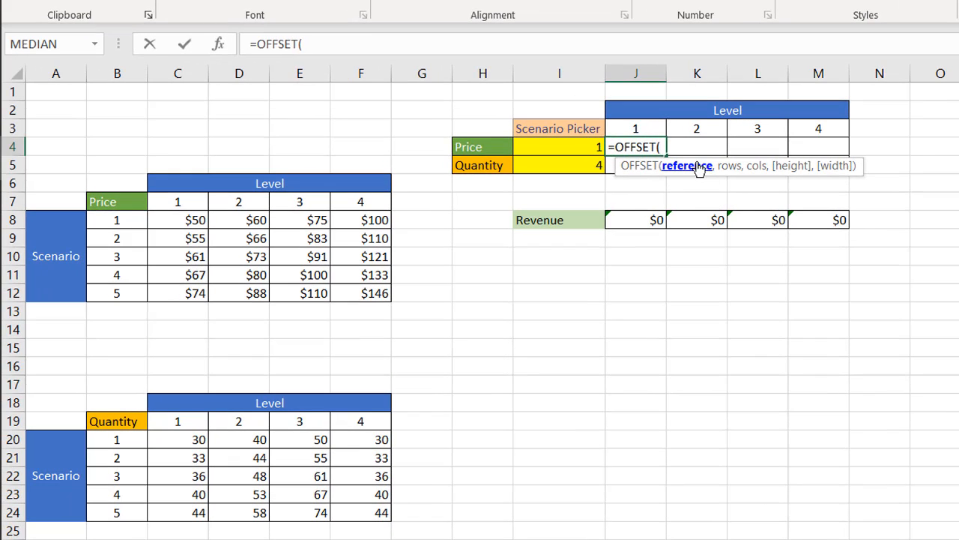
{"action": "mouse_move", "coordinate": [488, 147]}
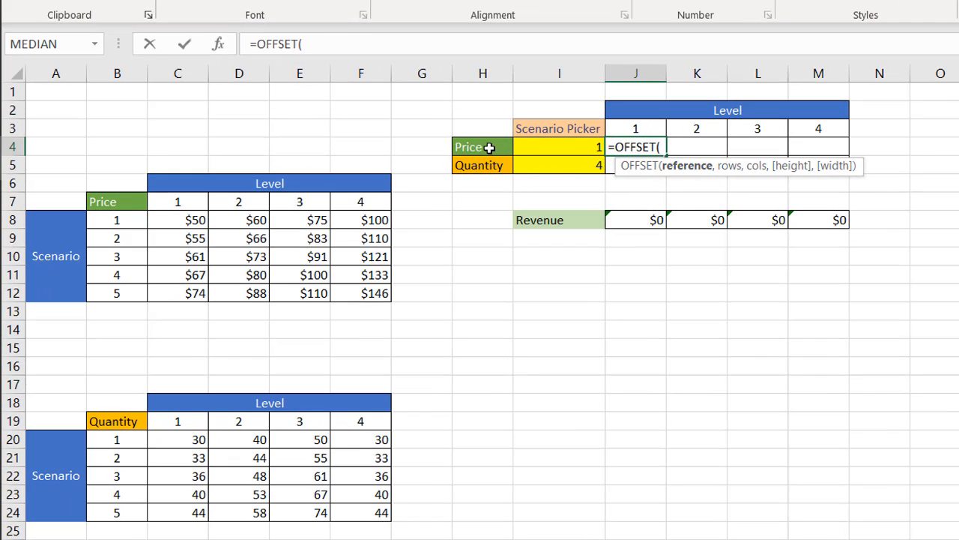
{"action": "mouse_move", "coordinate": [121, 201]}
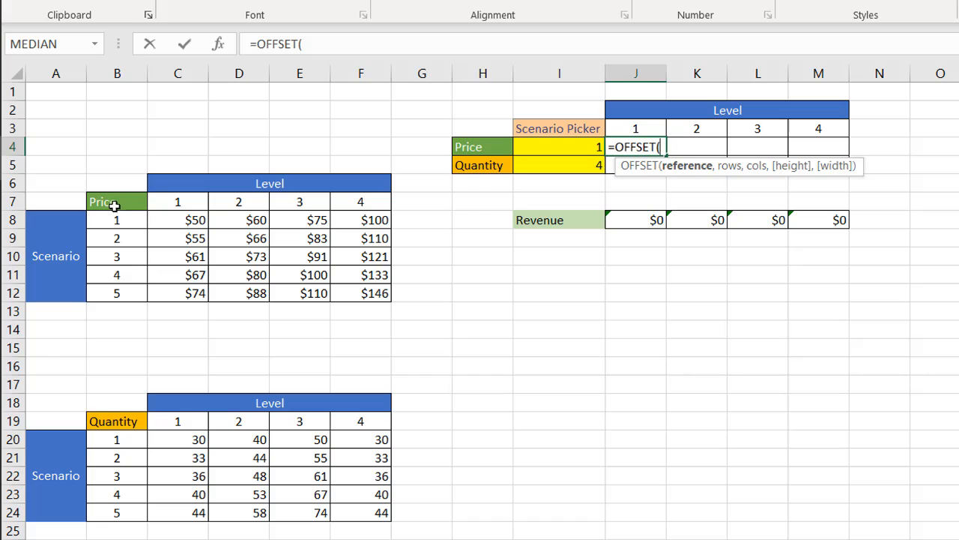
Anchor the OFFSET on the Price table corner $B$7 with picker I4 as the row offset
{"action": "left_click", "coordinate": [117, 201]}
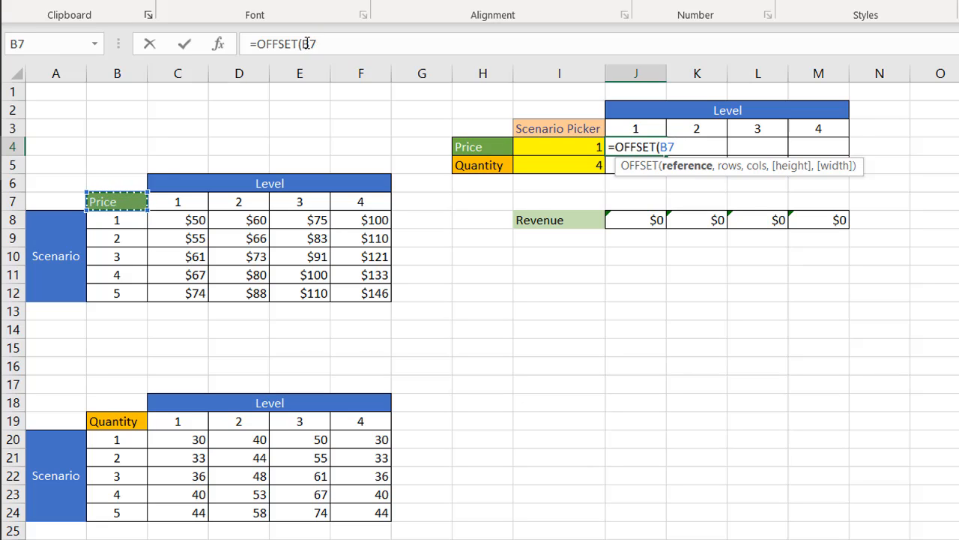
{"action": "key", "text": "f4"}
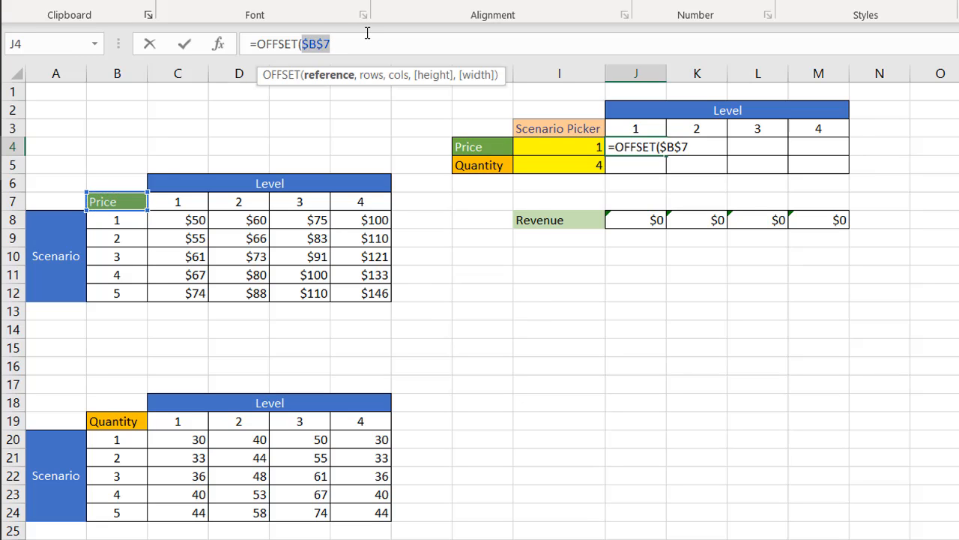
{"action": "mouse_move", "coordinate": [817, 129]}
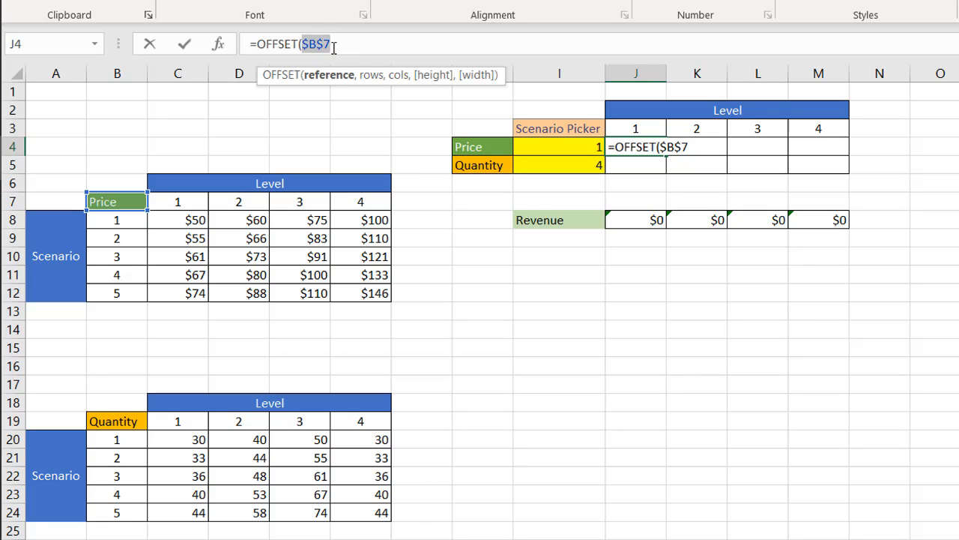
{"action": "left_click", "coordinate": [328, 44]}
{"action": "type", "text": ","}
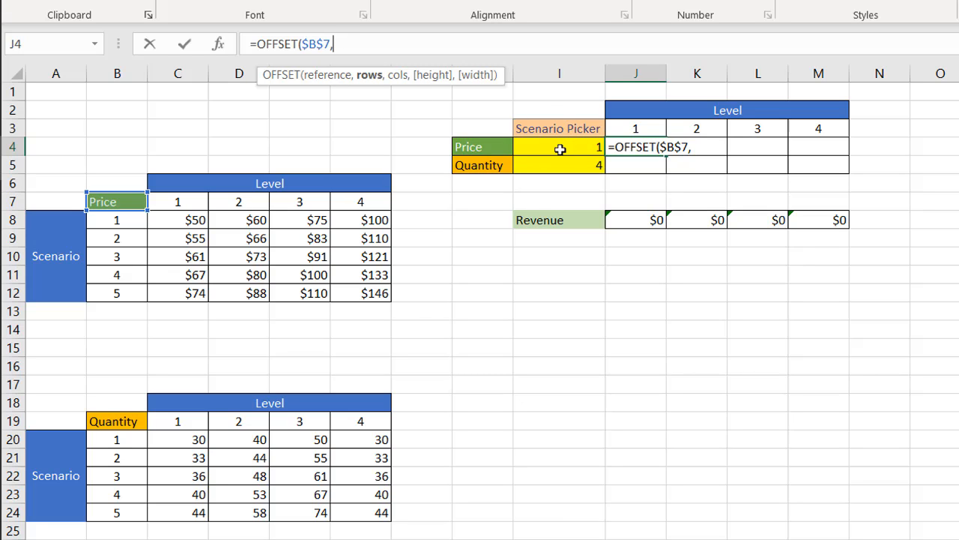
{"action": "left_click", "coordinate": [559, 147]}
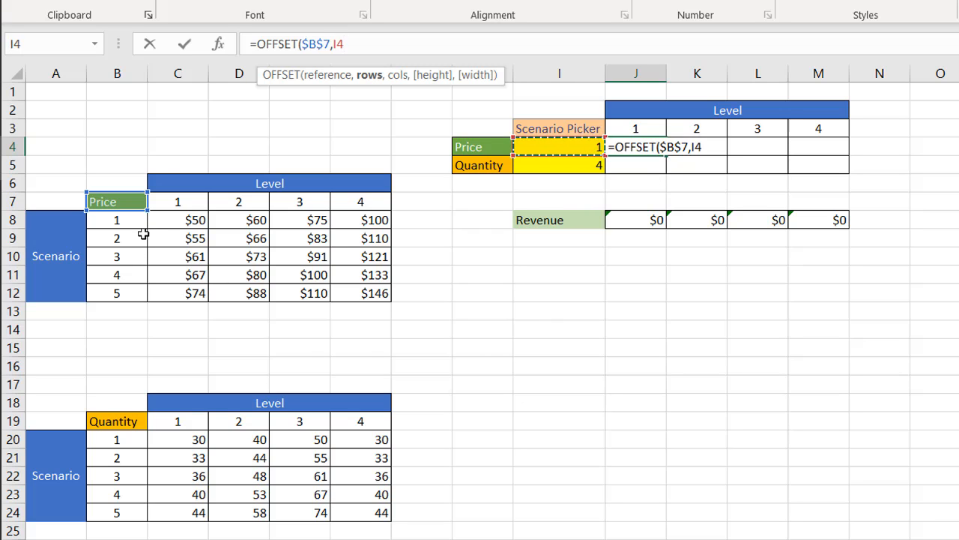
{"action": "mouse_move", "coordinate": [126, 225]}
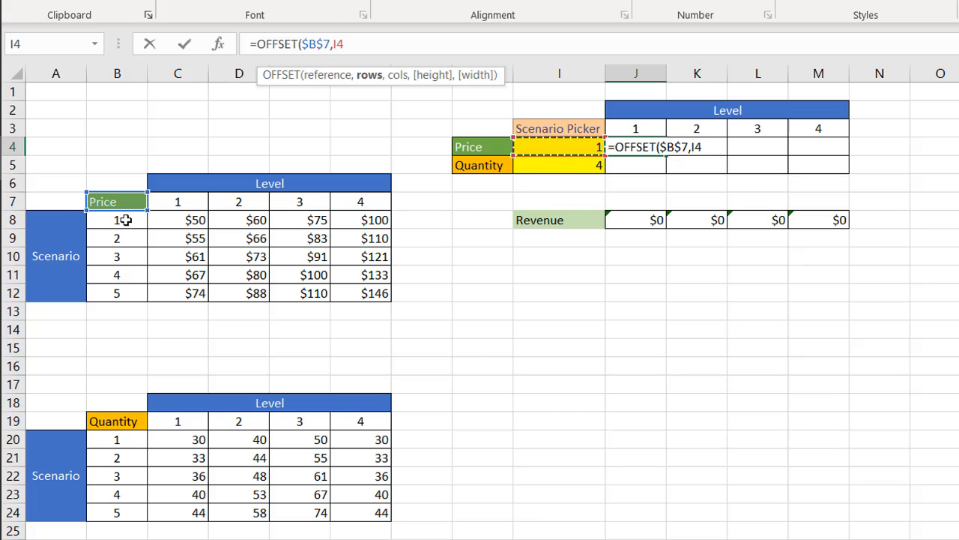
{"action": "mouse_move", "coordinate": [116, 238]}
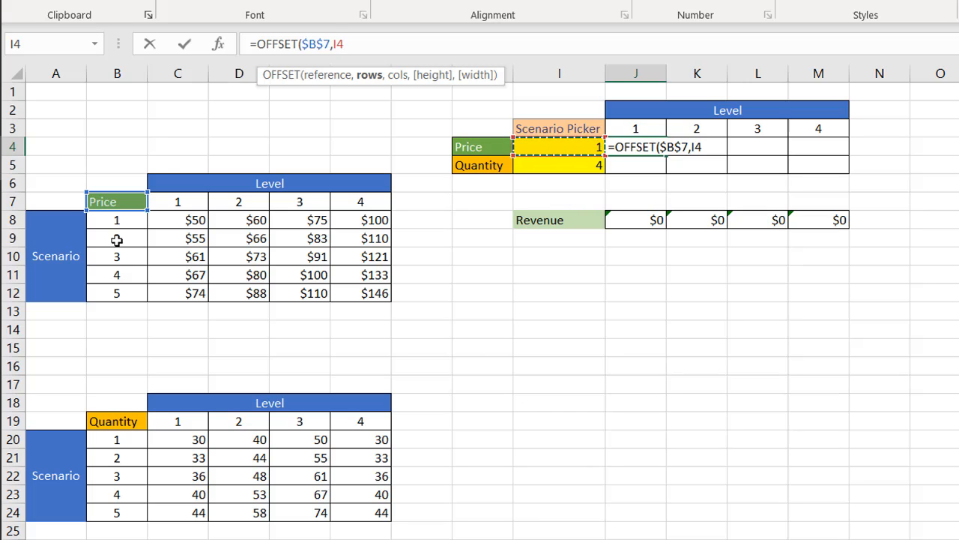
{"action": "mouse_move", "coordinate": [119, 282]}
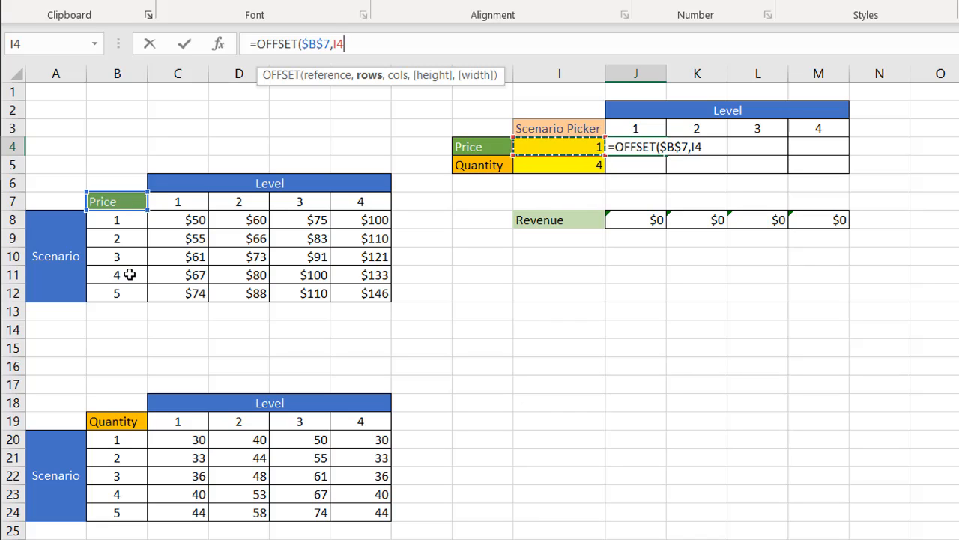
Finish J4 as =OFFSET($B$7,$I$4,J$3) so level-1 price returns $50
{"action": "type", "text": ","}
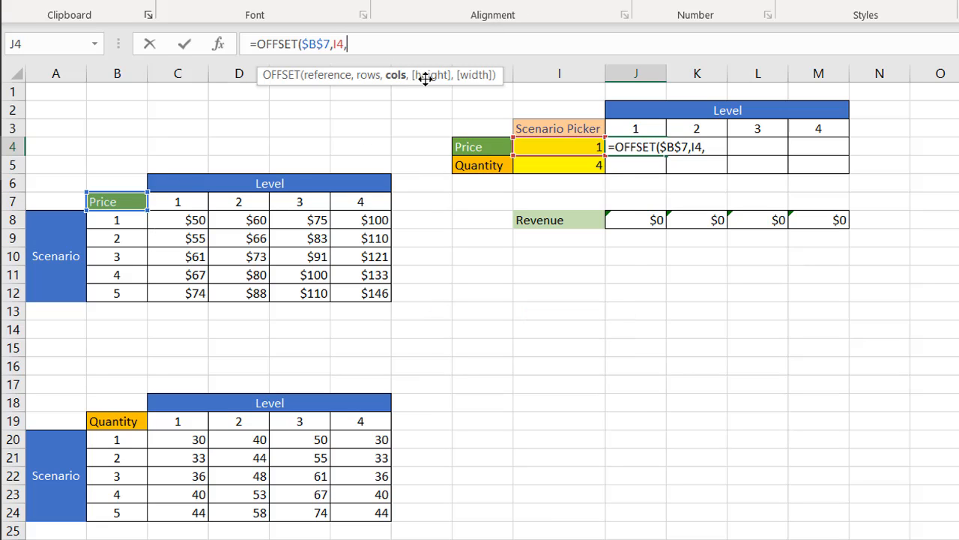
{"action": "mouse_move", "coordinate": [193, 203]}
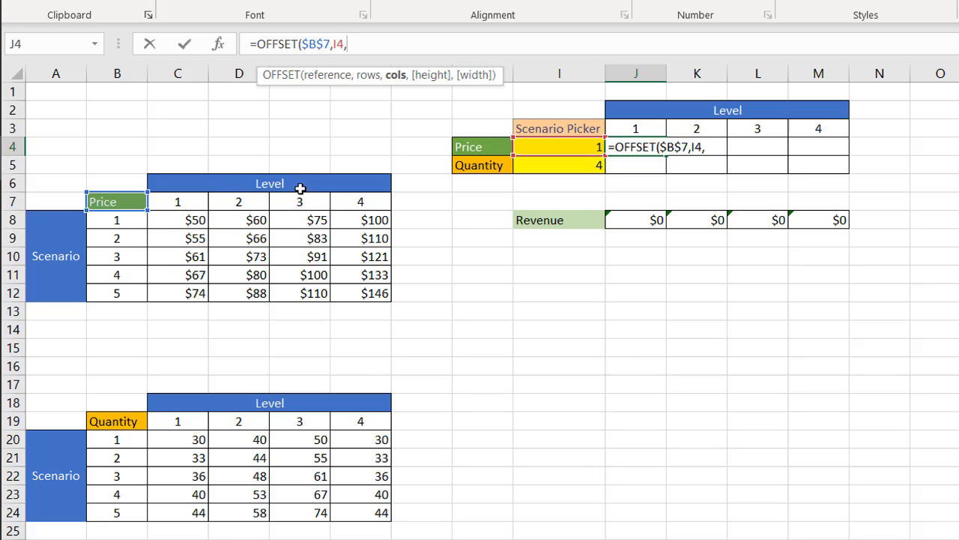
{"action": "mouse_move", "coordinate": [650, 126]}
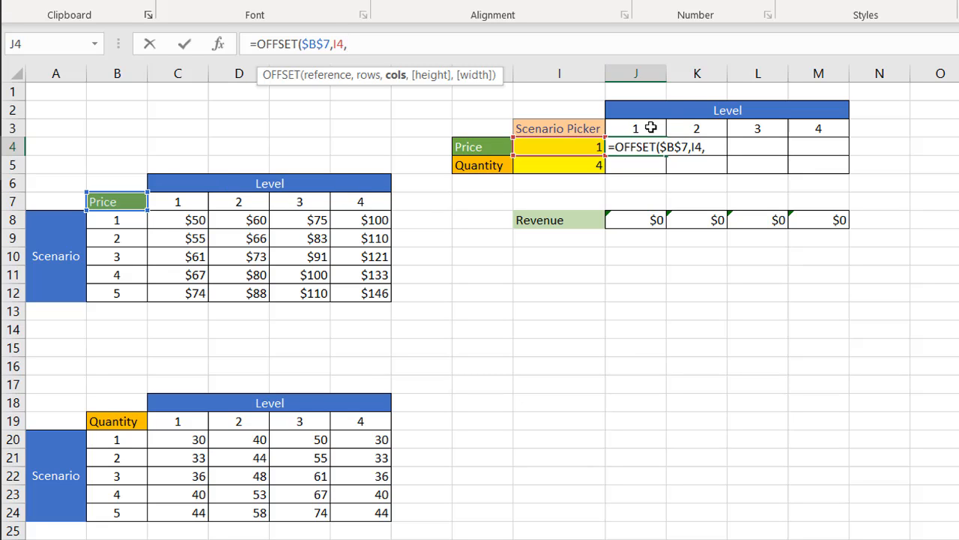
{"action": "mouse_move", "coordinate": [638, 126]}
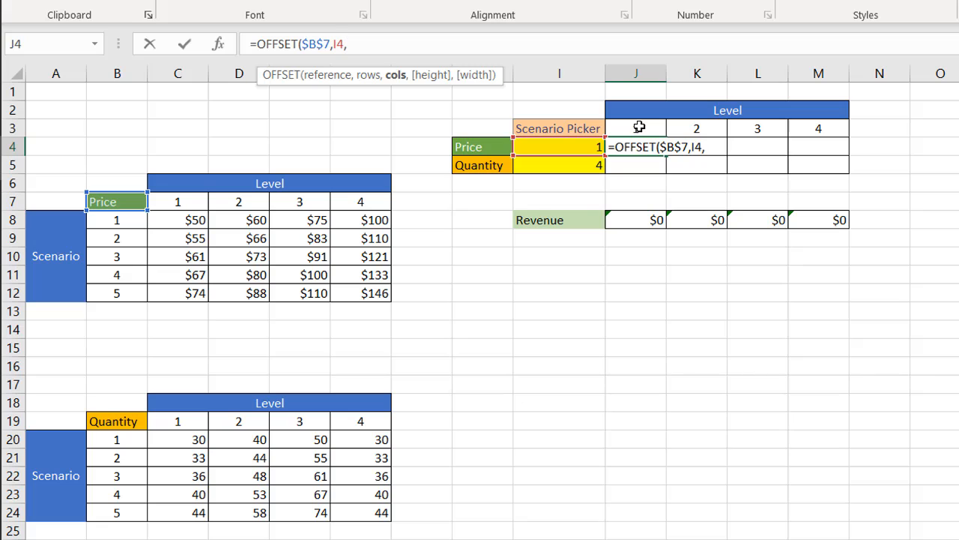
{"action": "left_click", "coordinate": [636, 129]}
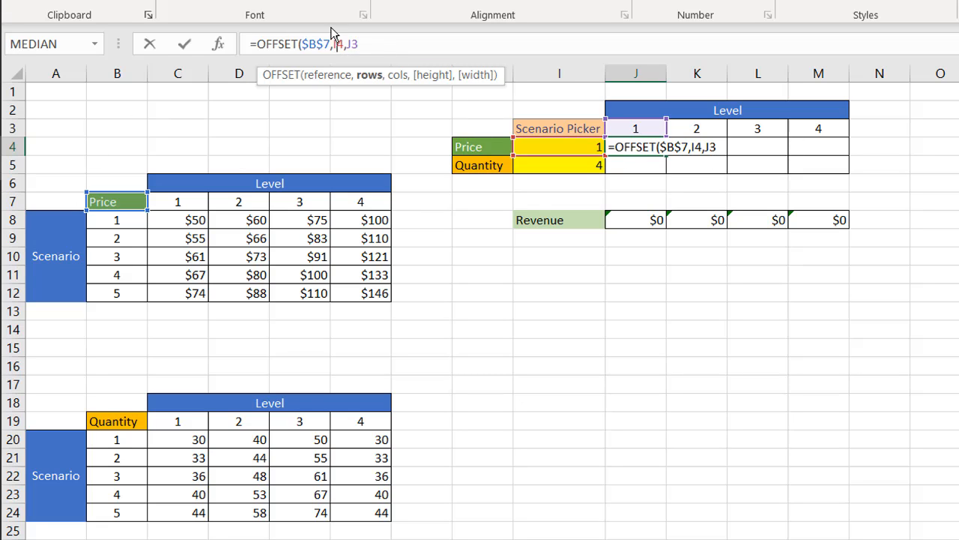
{"action": "mouse_move", "coordinate": [562, 147]}
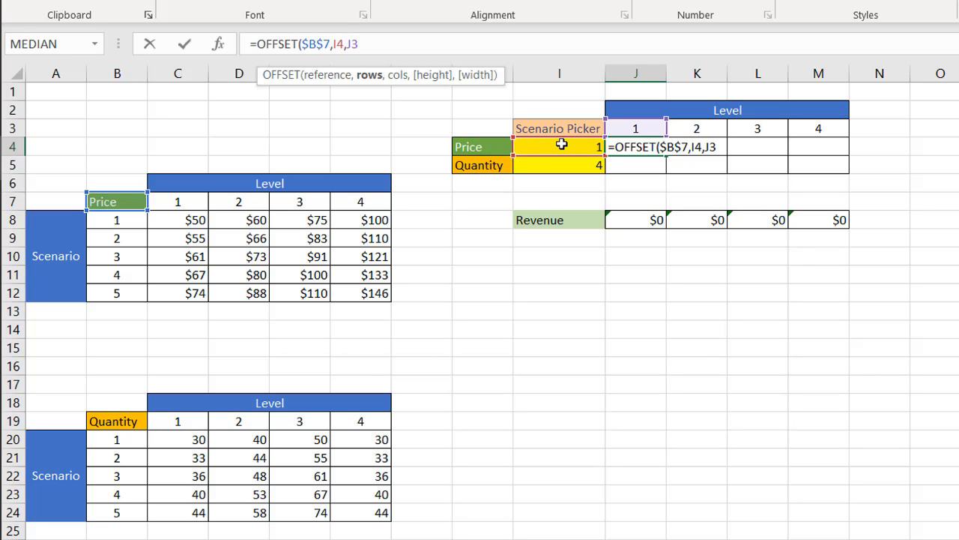
{"action": "key", "text": "f4"}
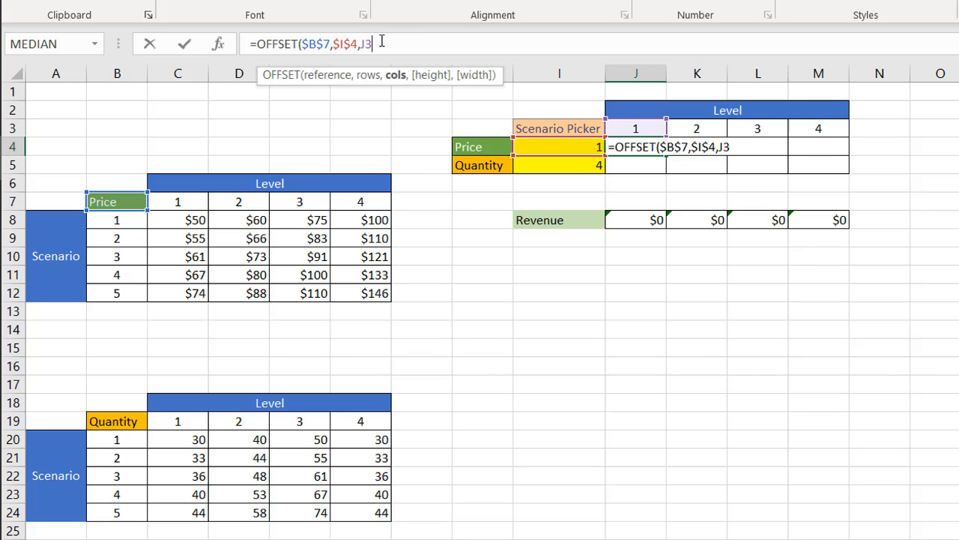
{"action": "mouse_move", "coordinate": [642, 120]}
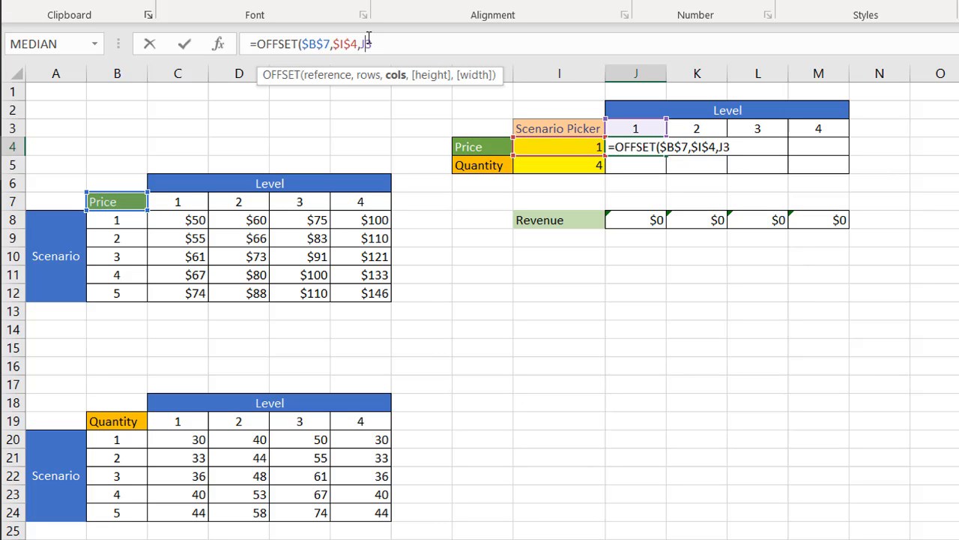
{"action": "type", "text": "$"}
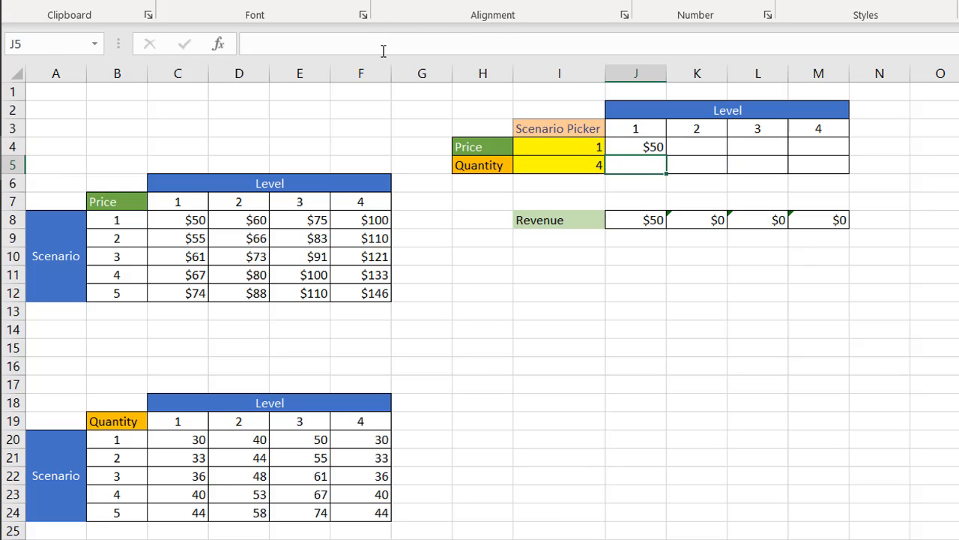
Fill the price formula across J4:M4 and set price scenario 5, giving $74 to $146
{"action": "left_click", "coordinate": [636, 147]}
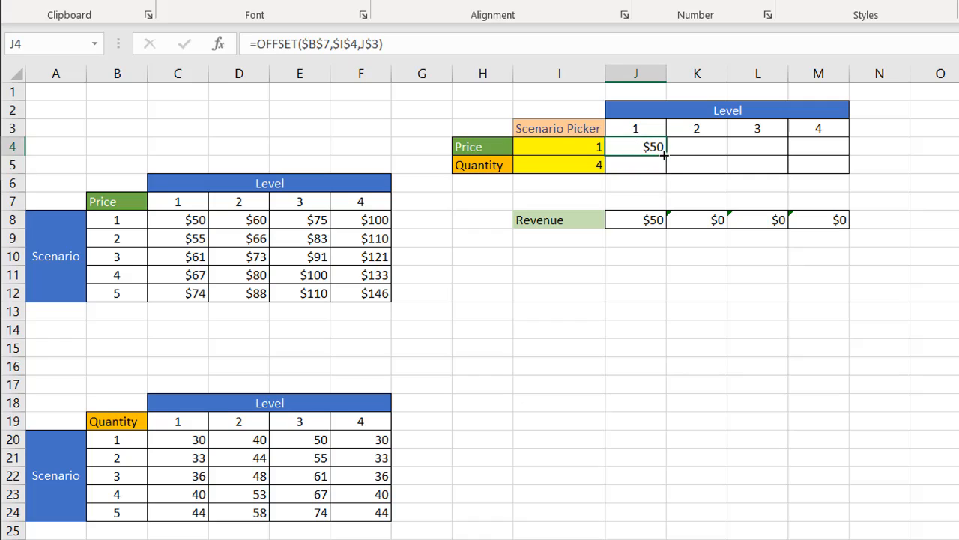
{"action": "left_click_drag", "start_coordinate": [636, 147], "coordinate": [818, 147]}
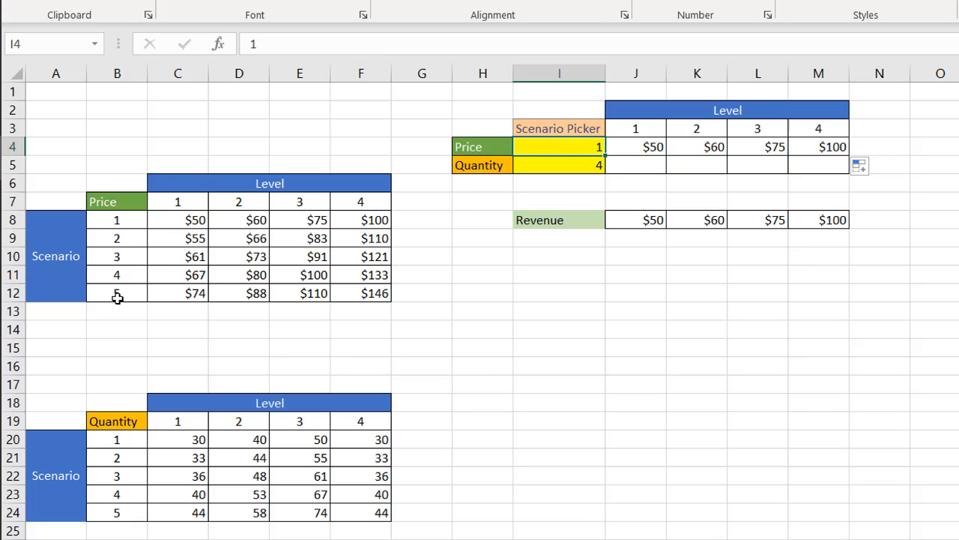
{"action": "mouse_move", "coordinate": [479, 261]}
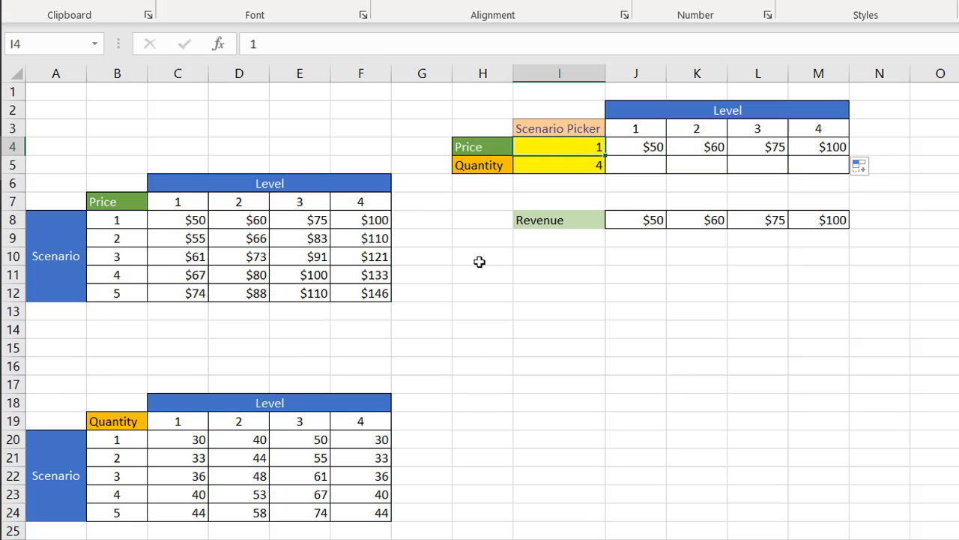
{"action": "type", "text": "5"}
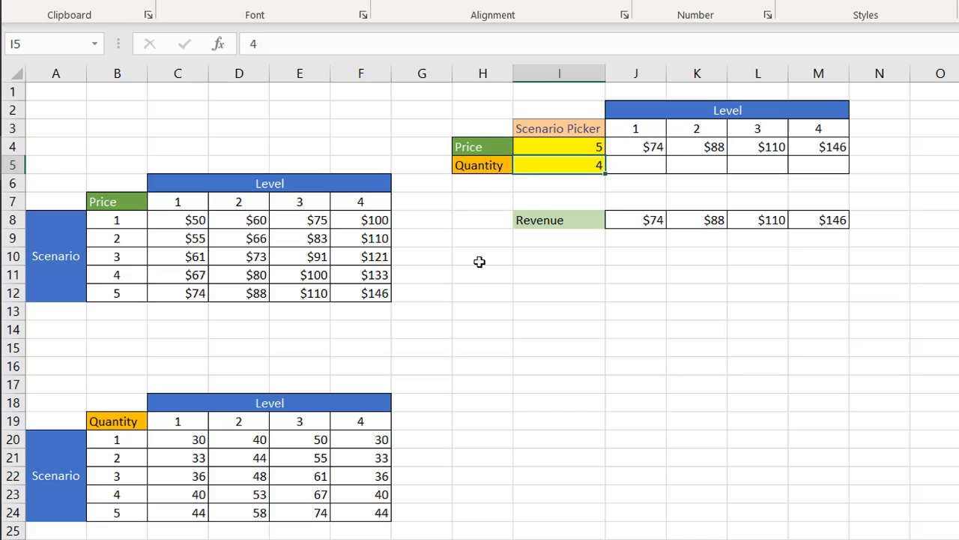
{"action": "mouse_move", "coordinate": [309, 287]}
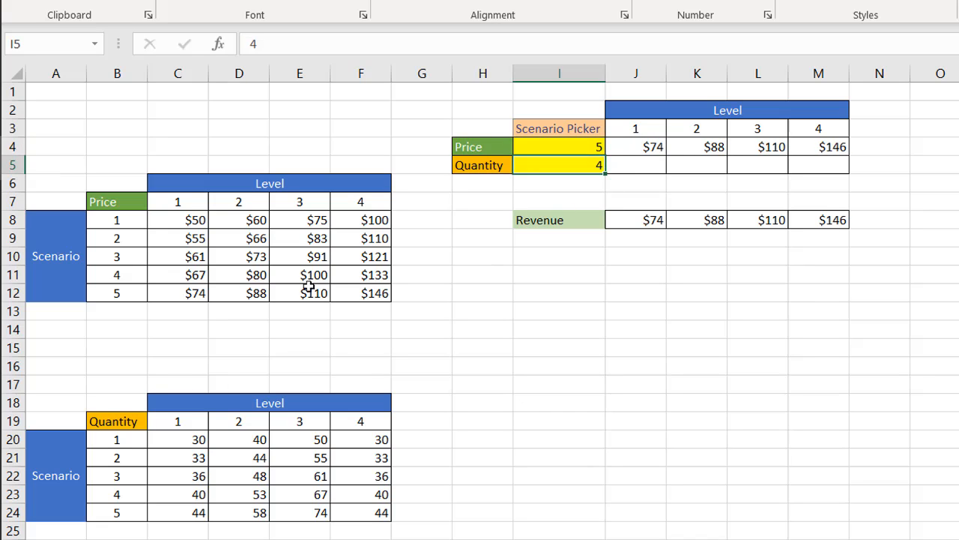
{"action": "left_click", "coordinate": [635, 163]}
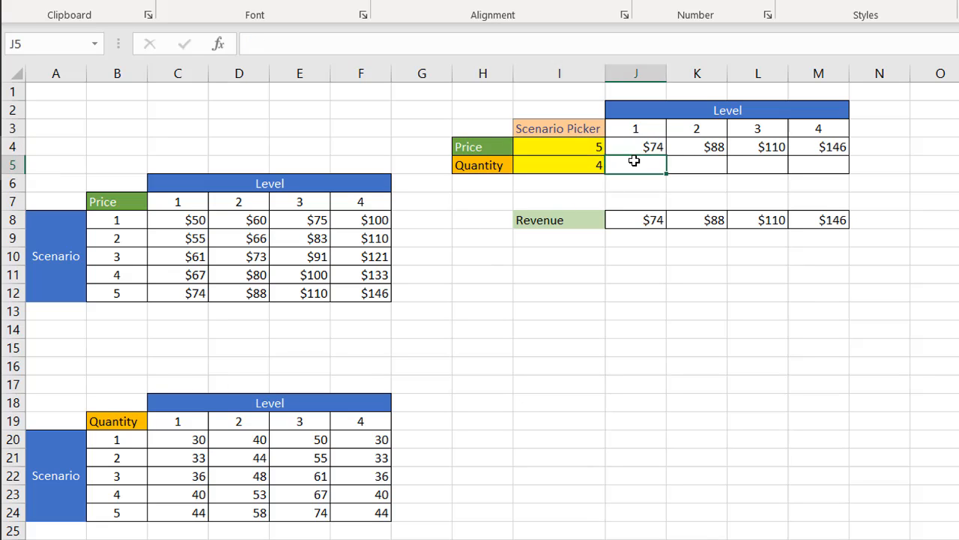
Enter =OFFSET($B$19,$I$5,J$3) in J5 so level-1 quantity returns 40
{"action": "type", "text": "="}
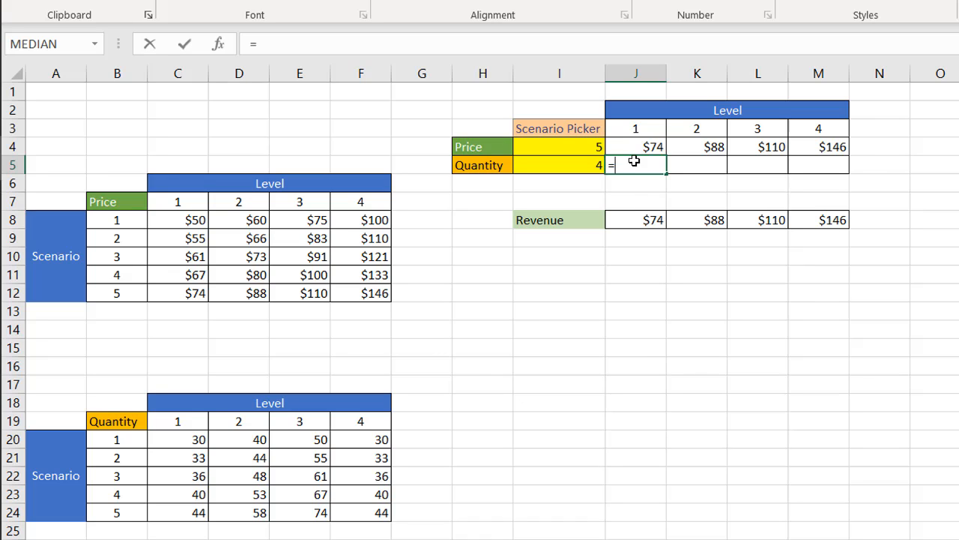
{"action": "type", "text": "OFFSET("}
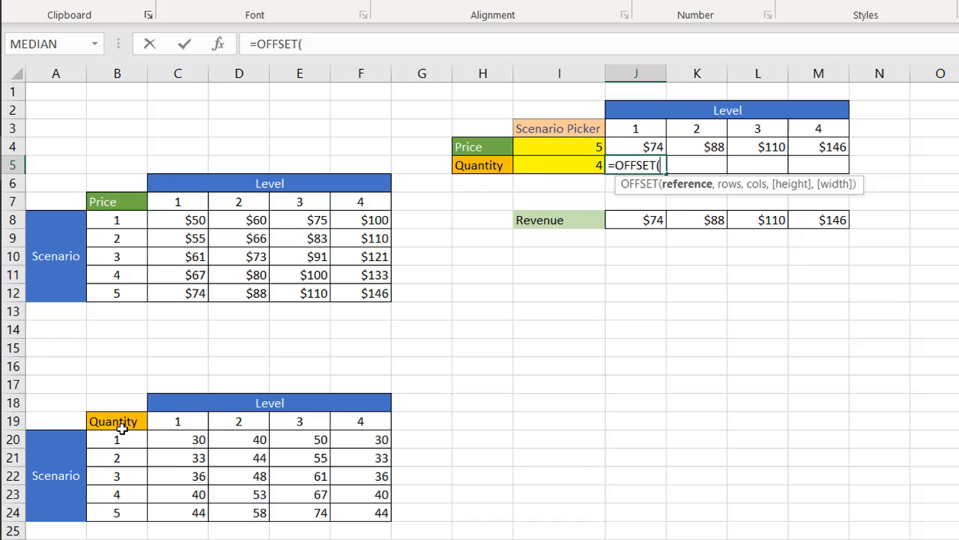
{"action": "left_click", "coordinate": [117, 419]}
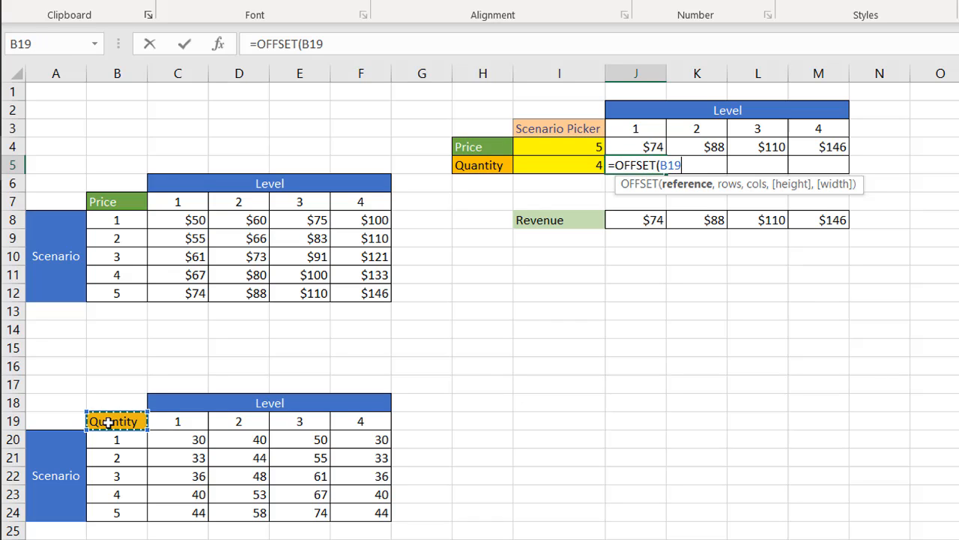
{"action": "key", "text": "f4"}
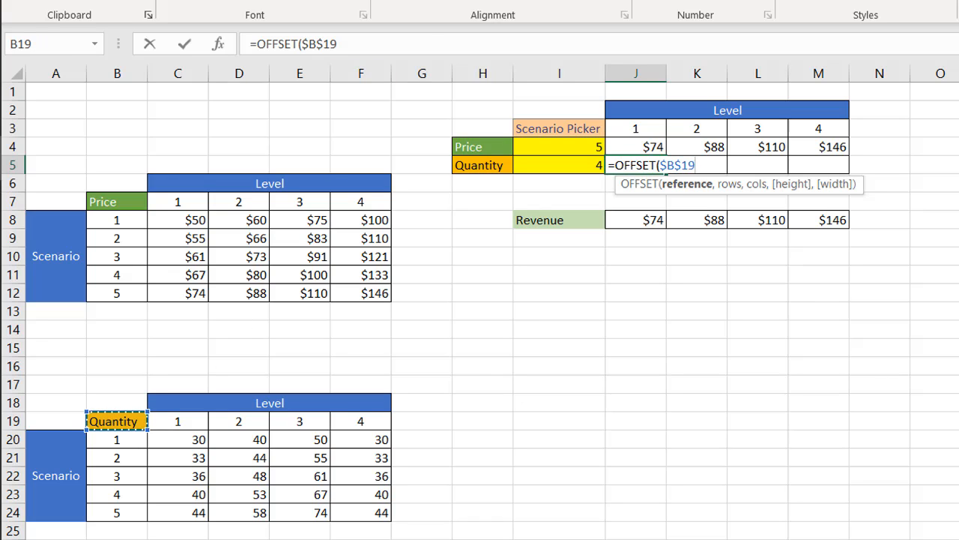
{"action": "type", "text": ","}
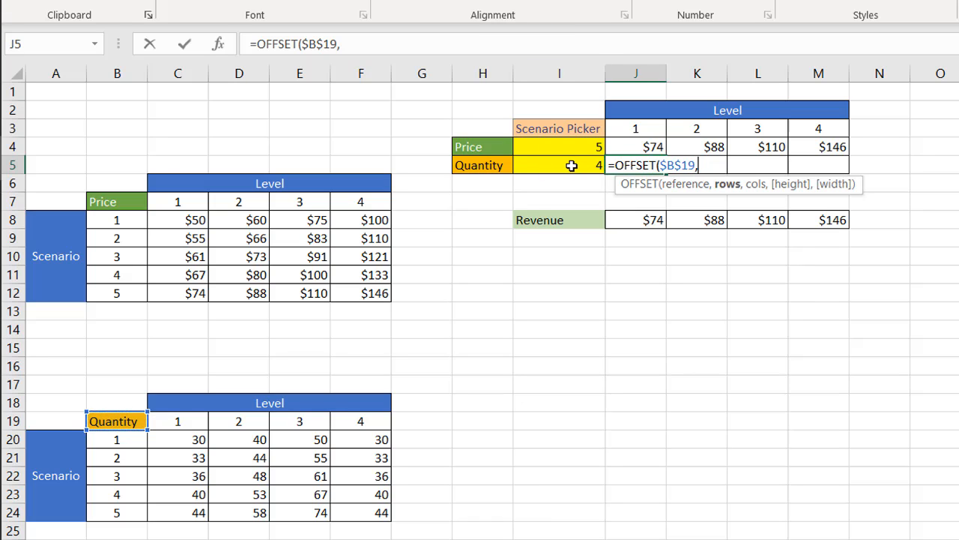
{"action": "left_click", "coordinate": [559, 165]}
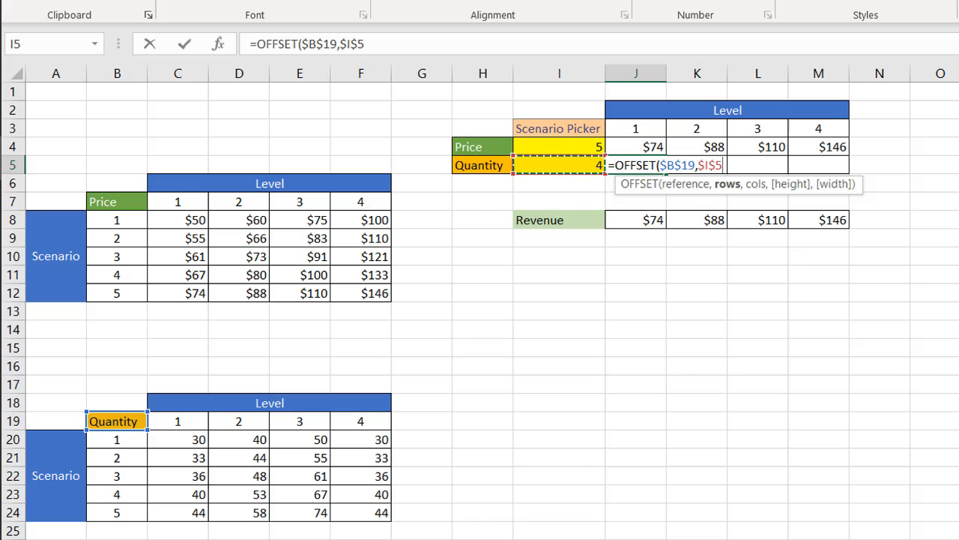
{"action": "type", "text": ","}
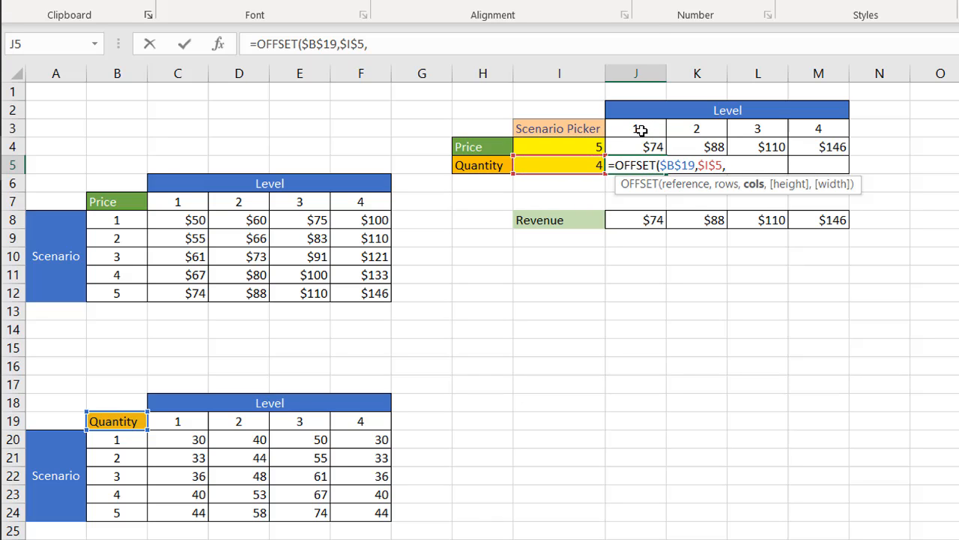
{"action": "left_click", "coordinate": [636, 129]}
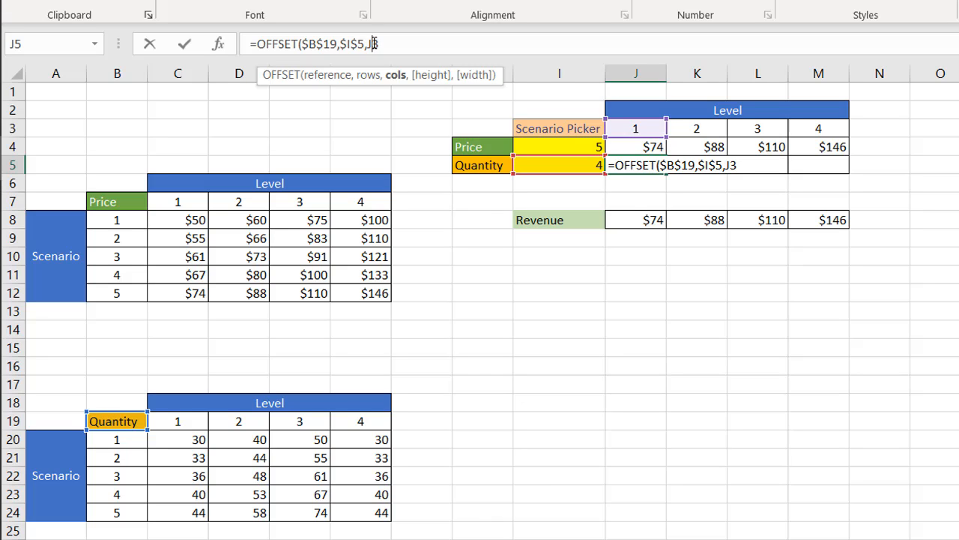
{"action": "type", "text": "$"}
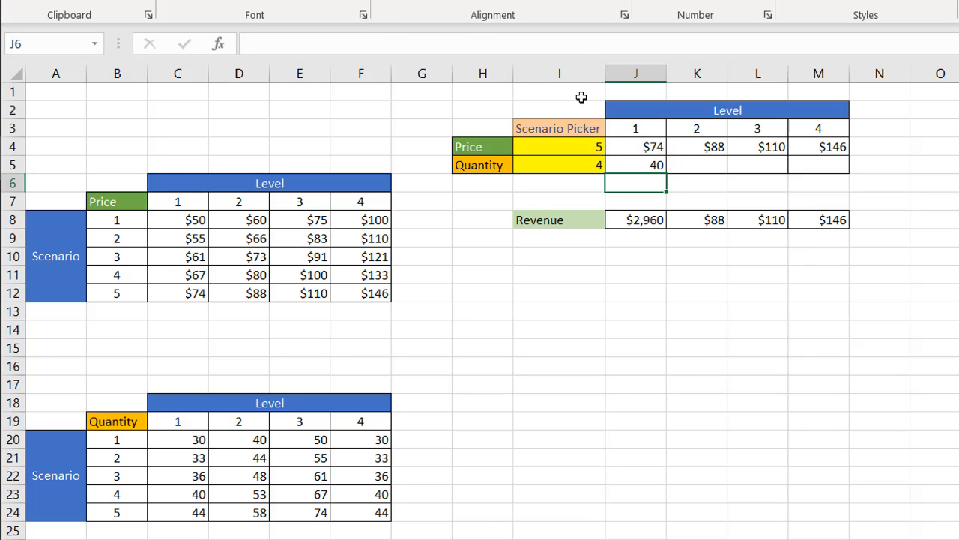
Fill the quantity formula from J5 across levels 2 to 4 in M5
{"action": "left_click", "coordinate": [636, 164]}
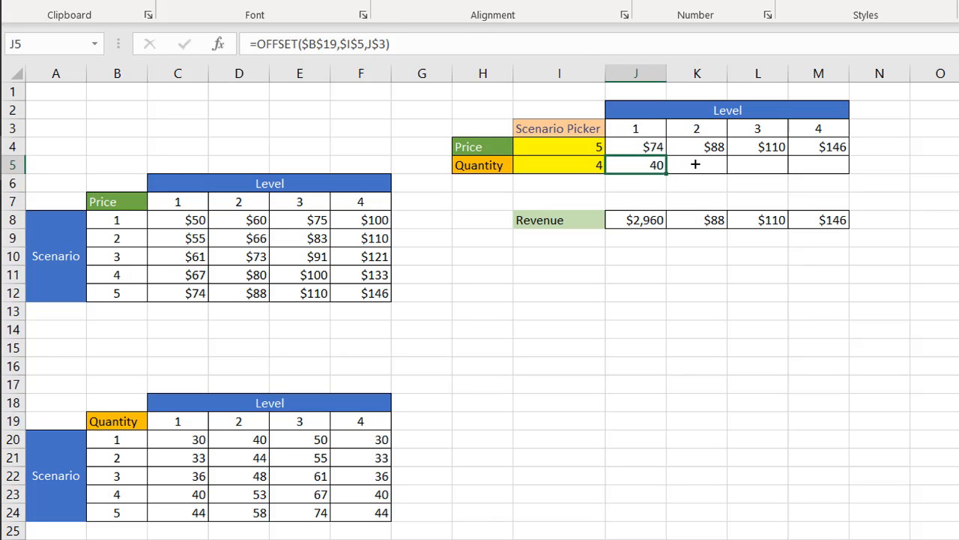
{"action": "left_click_drag", "start_coordinate": [666, 165], "coordinate": [837, 165]}
{"action": "type", "text": "2"}
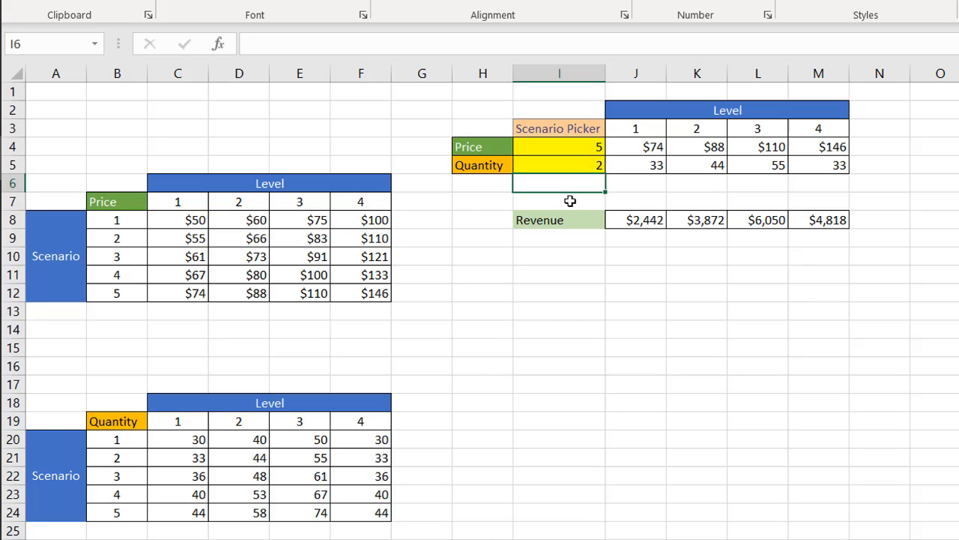
{"action": "mouse_move", "coordinate": [132, 429]}
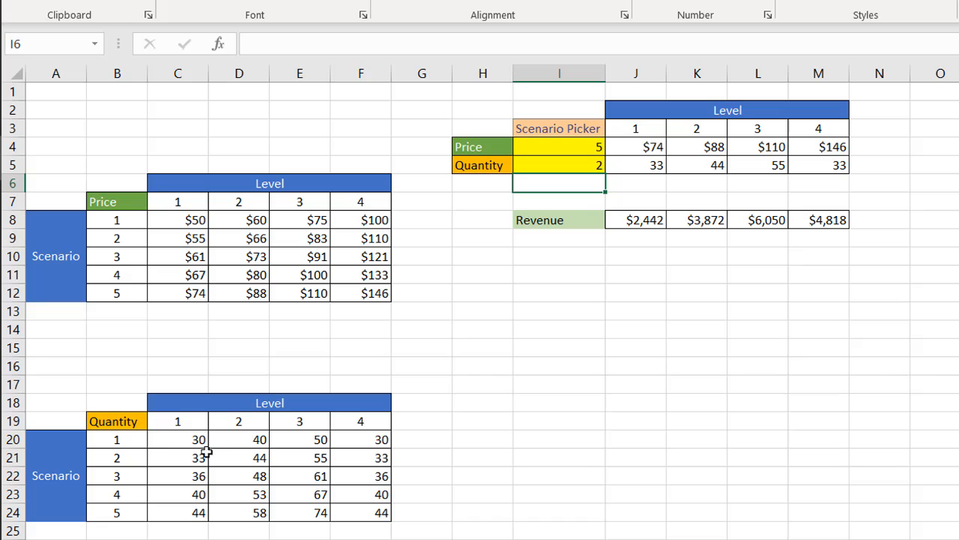
{"action": "mouse_move", "coordinate": [651, 198]}
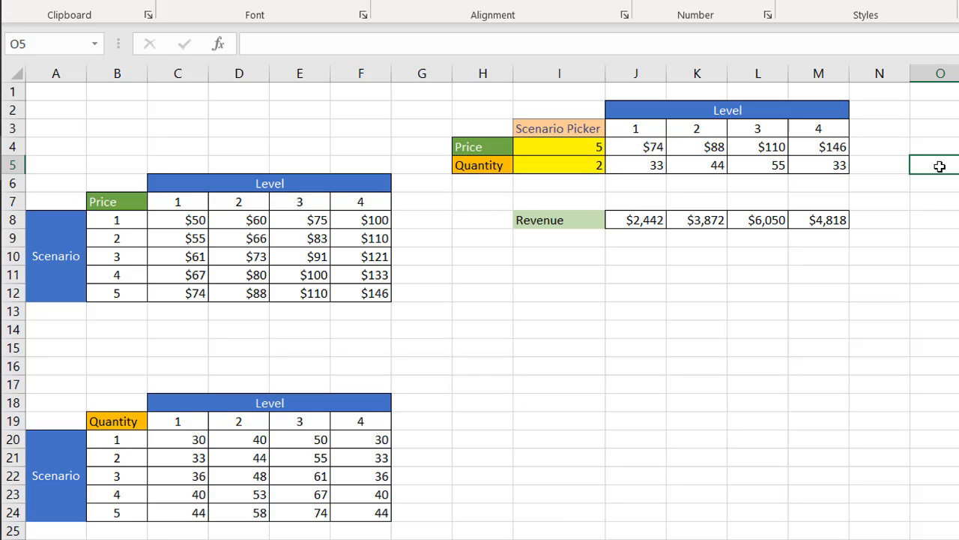
{"action": "mouse_move", "coordinate": [685, 201]}
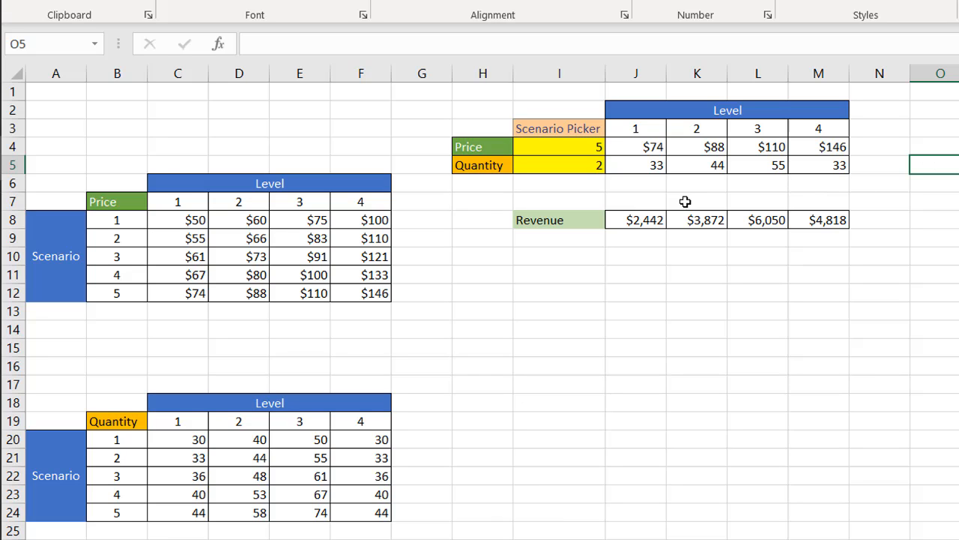
Enter =OFFSET($B$19,$I$5,J$3,3) in O5, spilling 33, 36 and 40 down column O
{"action": "left_click", "coordinate": [636, 165]}
{"action": "type", "text": "=OFFSET($B$19,$I$5,J$3"}
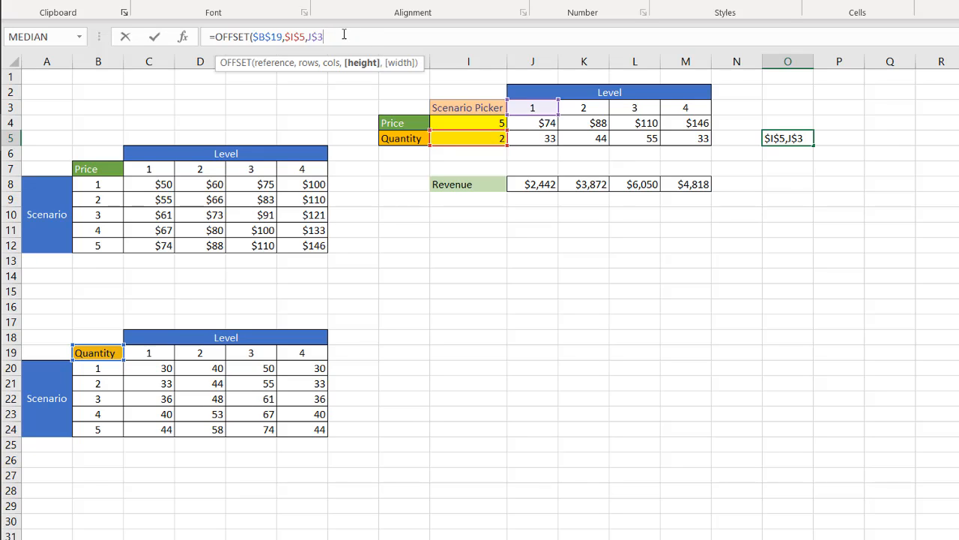
{"action": "type", "text": ","}
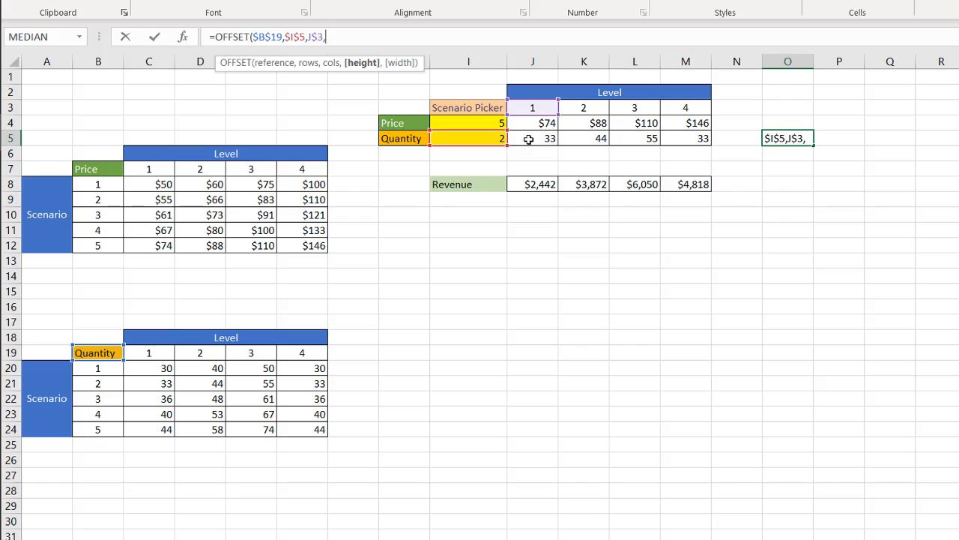
{"action": "mouse_move", "coordinate": [469, 138]}
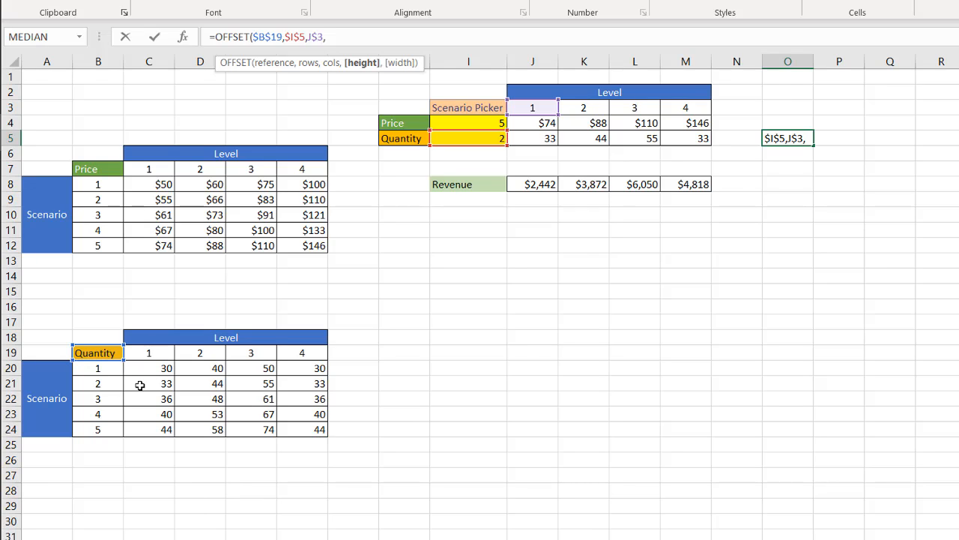
{"action": "mouse_move", "coordinate": [143, 384]}
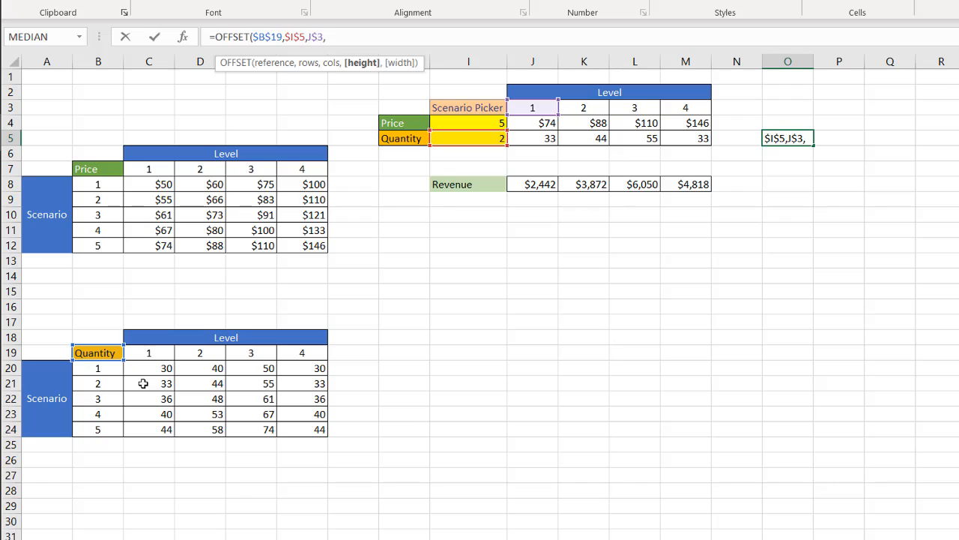
{"action": "type", "text": "3)"}
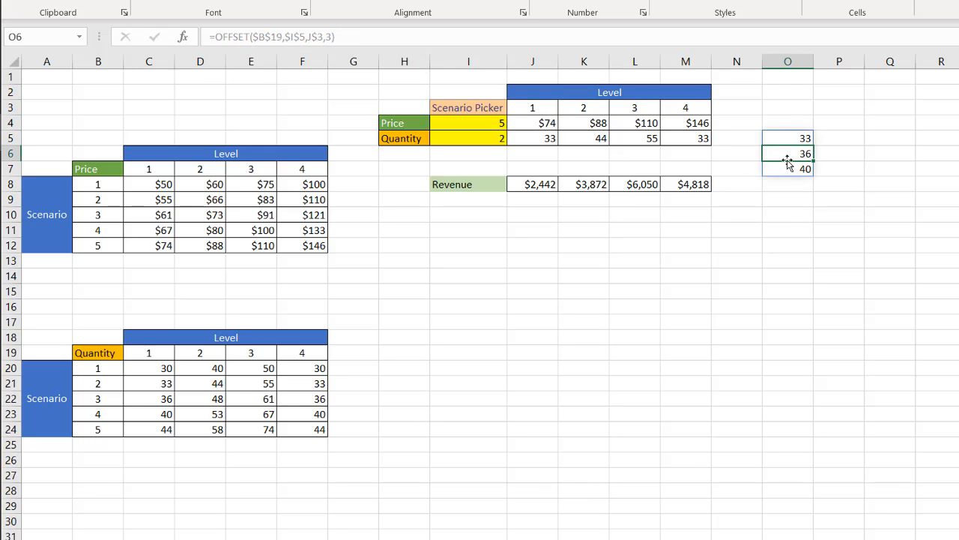
Change O5 to =OFFSET($B$19,$I$5,J$3,,4), spilling 33, 44, 55 across row 5
{"action": "left_click", "coordinate": [788, 138]}
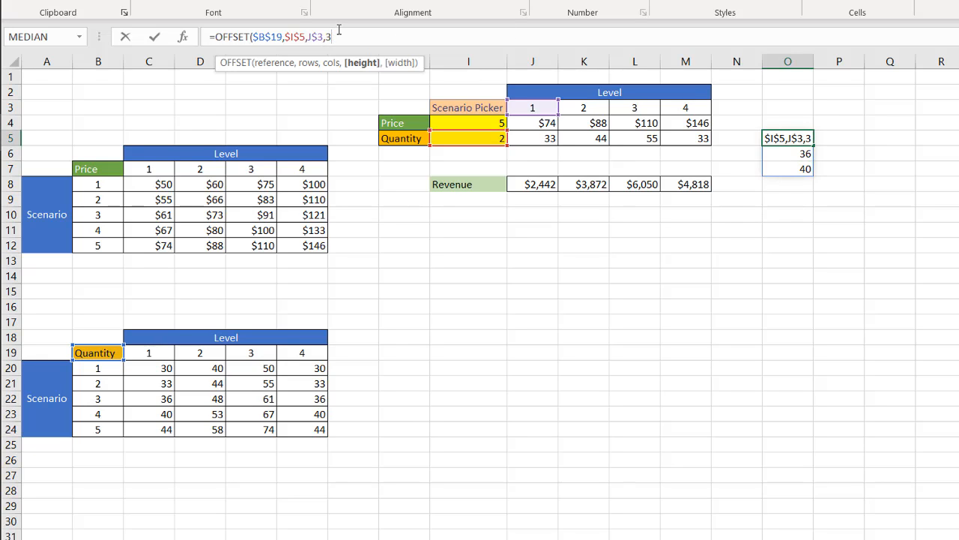
{"action": "key", "text": "Backspace"}
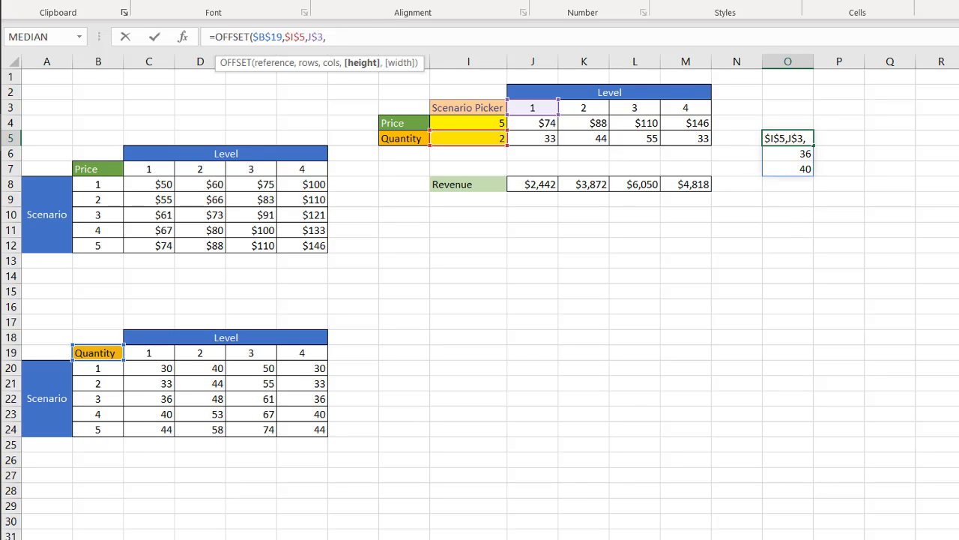
{"action": "type", "text": ","}
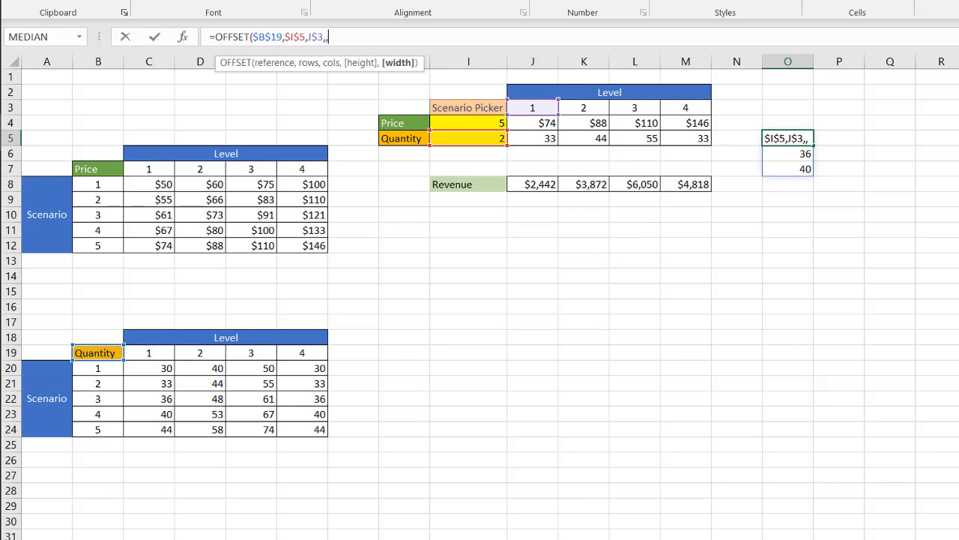
{"action": "mouse_move", "coordinate": [398, 63]}
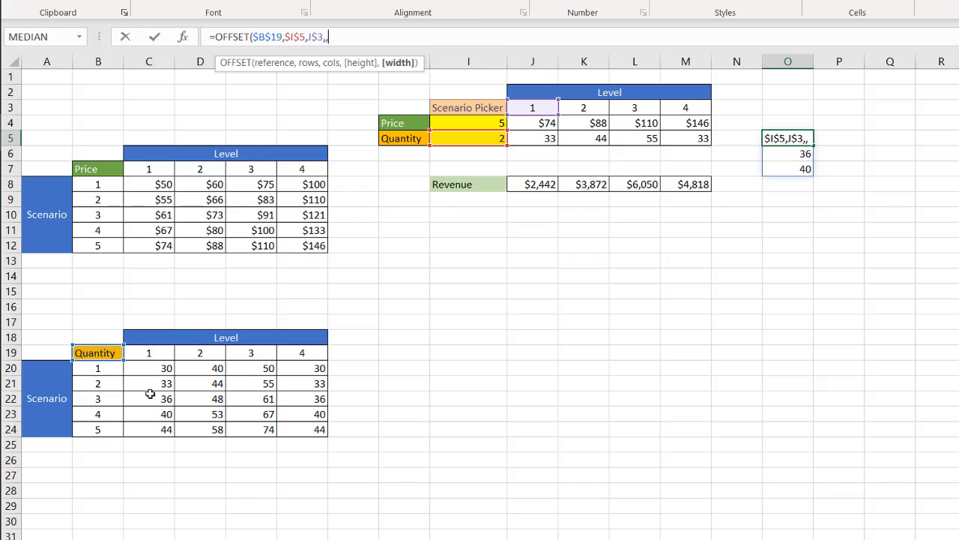
{"action": "mouse_move", "coordinate": [438, 33]}
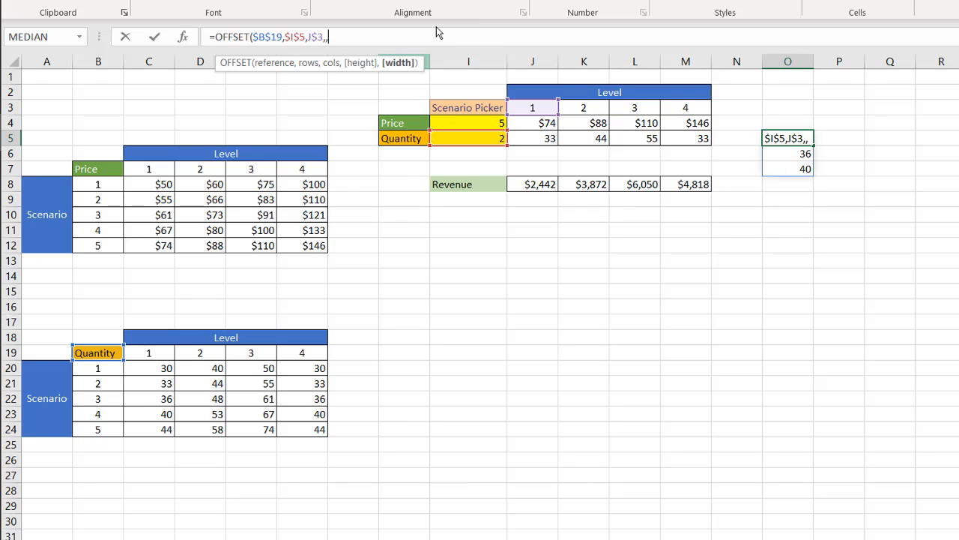
{"action": "type", "text": "4)"}
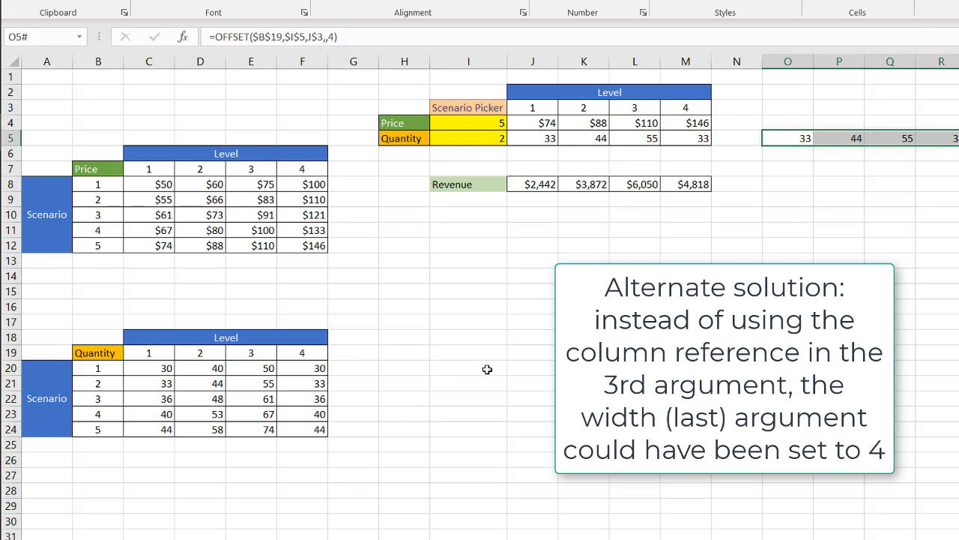
{"action": "mouse_move", "coordinate": [527, 300]}
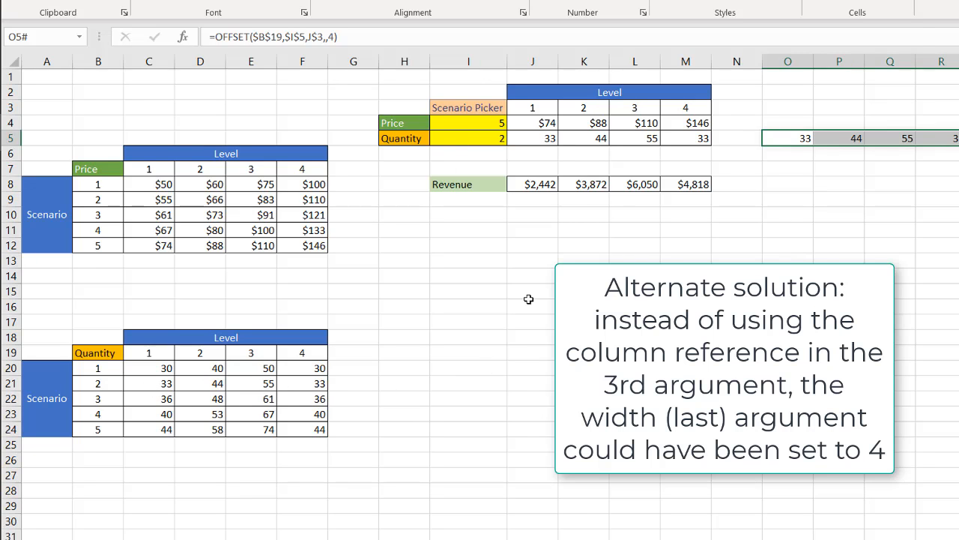
{"action": "left_click", "coordinate": [788, 138]}
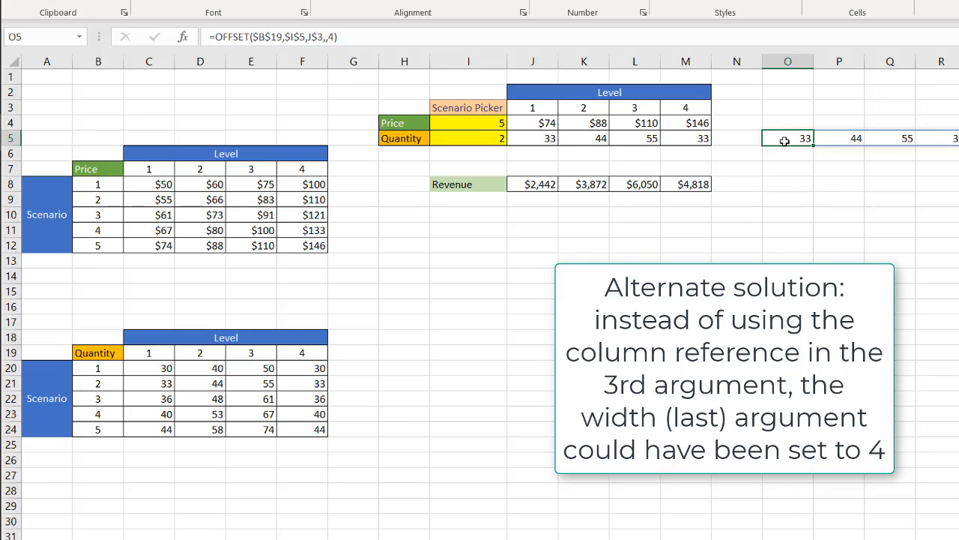